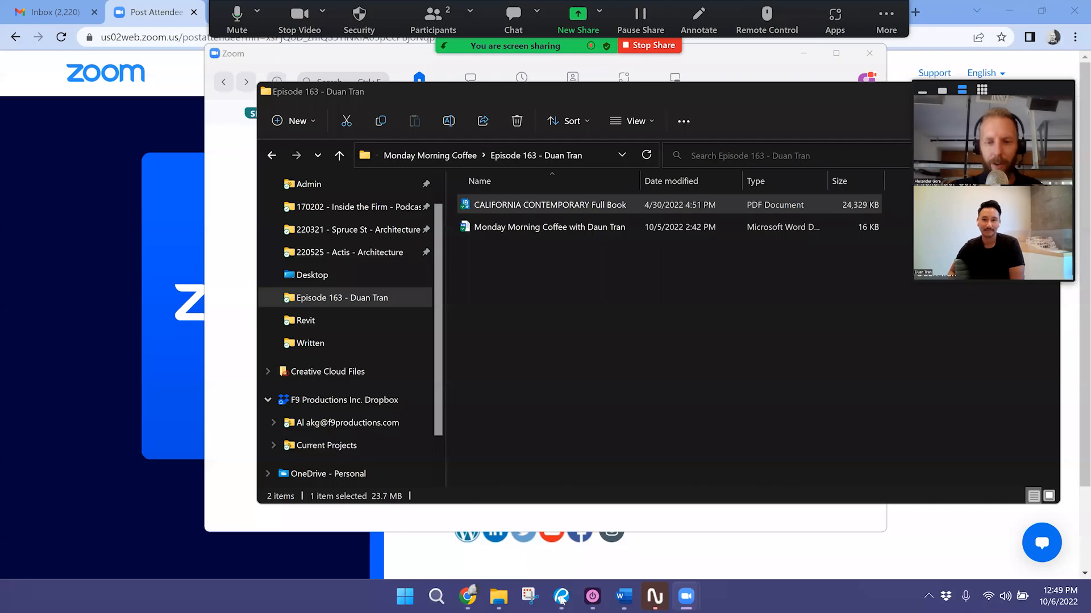
Open the CALIFORNIA CONTEMPORARY Full Book PDF from File Explorer into Bluebeam Revu
{"action": "double_click", "coordinate": [550, 205]}
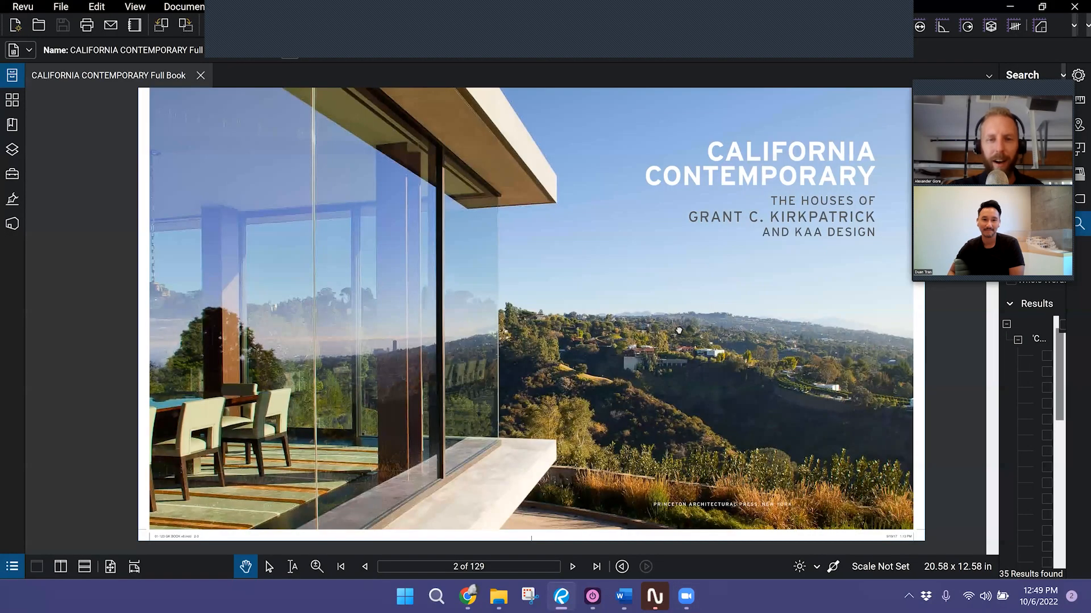
{"action": "mouse_move", "coordinate": [681, 339]}
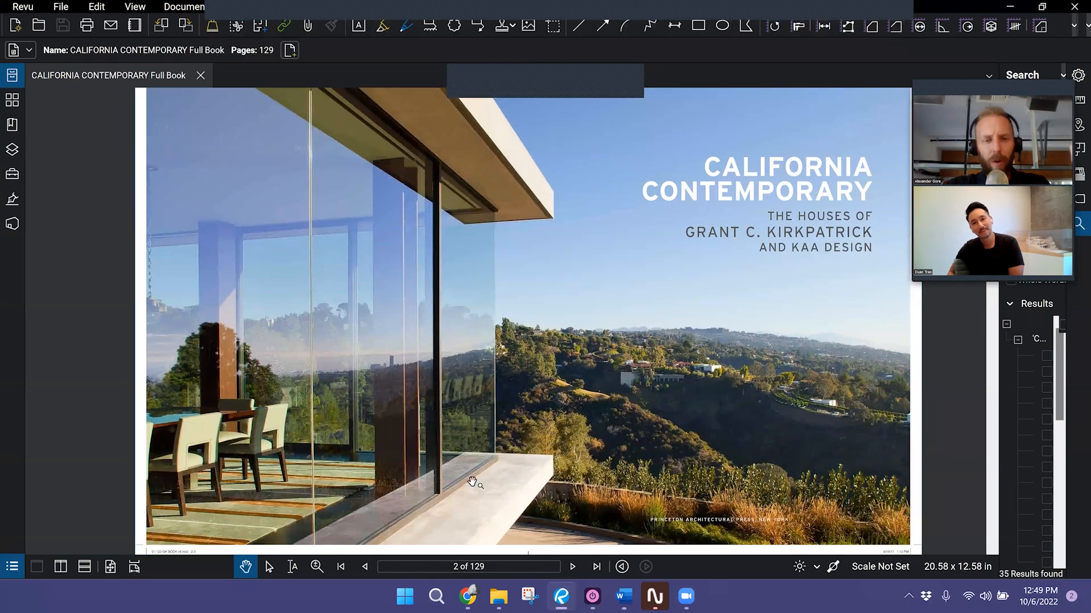
{"action": "mouse_move", "coordinate": [448, 500]}
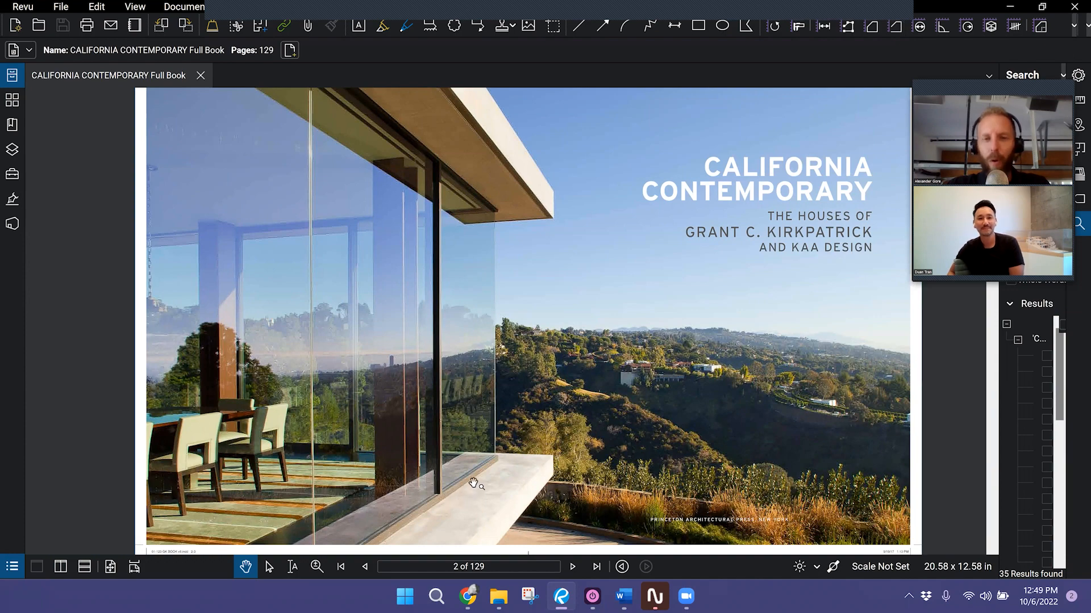
{"action": "mouse_move", "coordinate": [444, 497]}
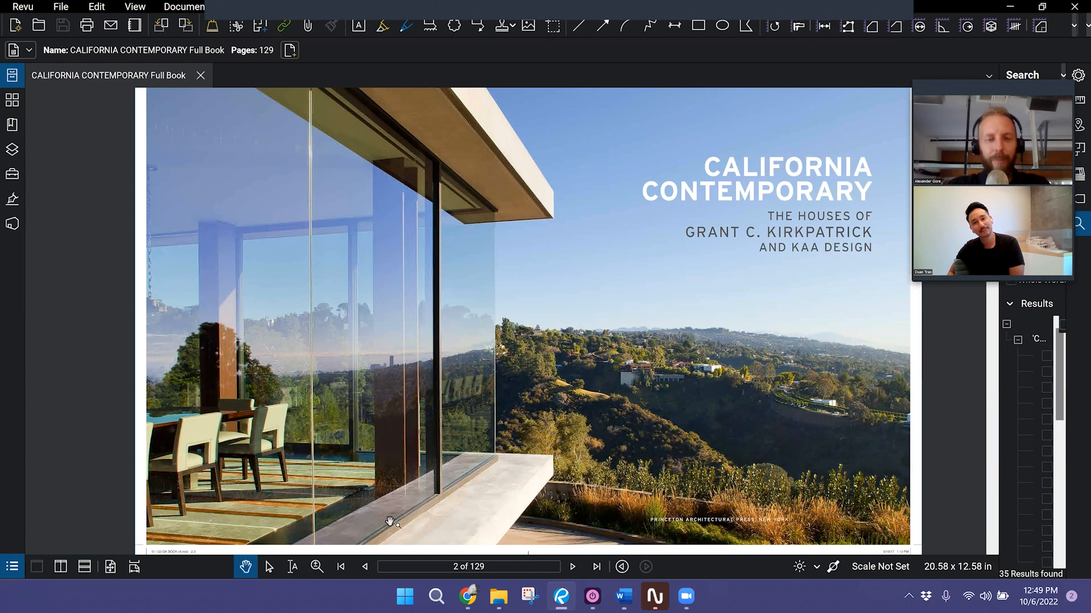
{"action": "mouse_move", "coordinate": [494, 475]}
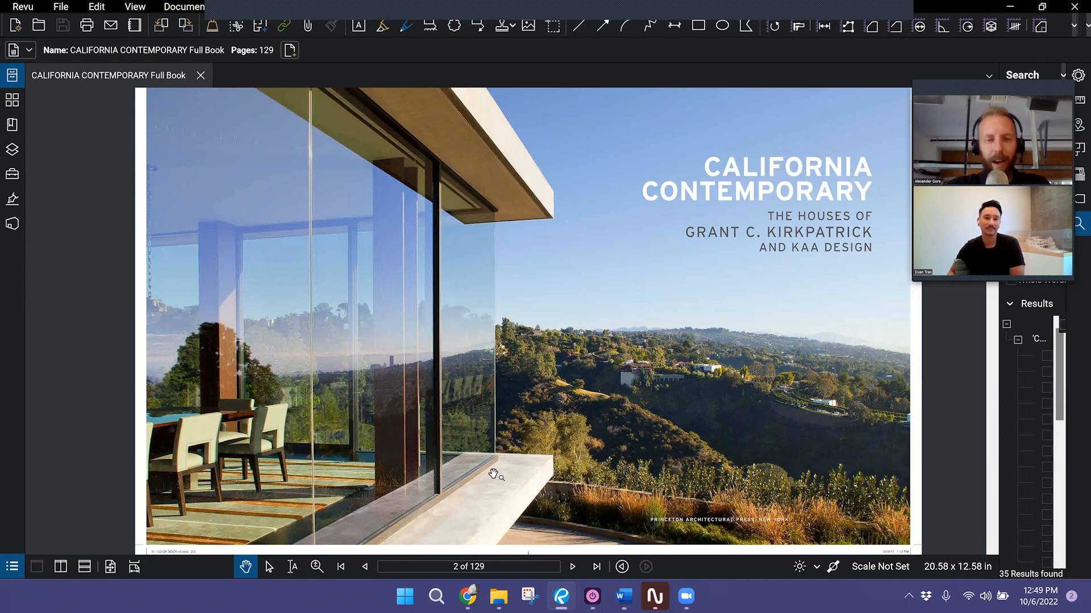
{"action": "mouse_move", "coordinate": [430, 243]}
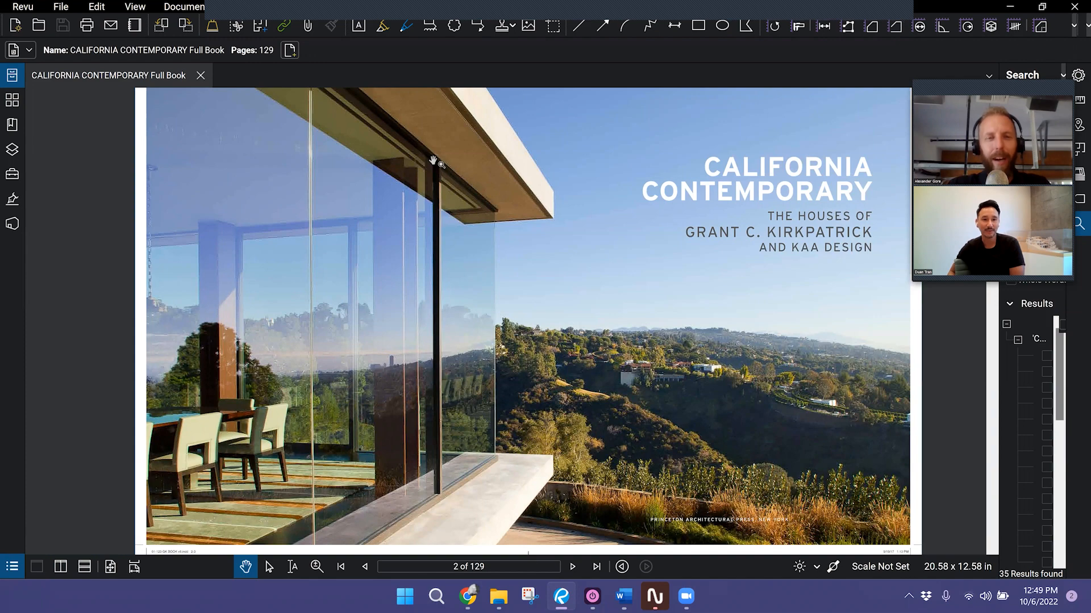
{"action": "mouse_move", "coordinate": [452, 507]}
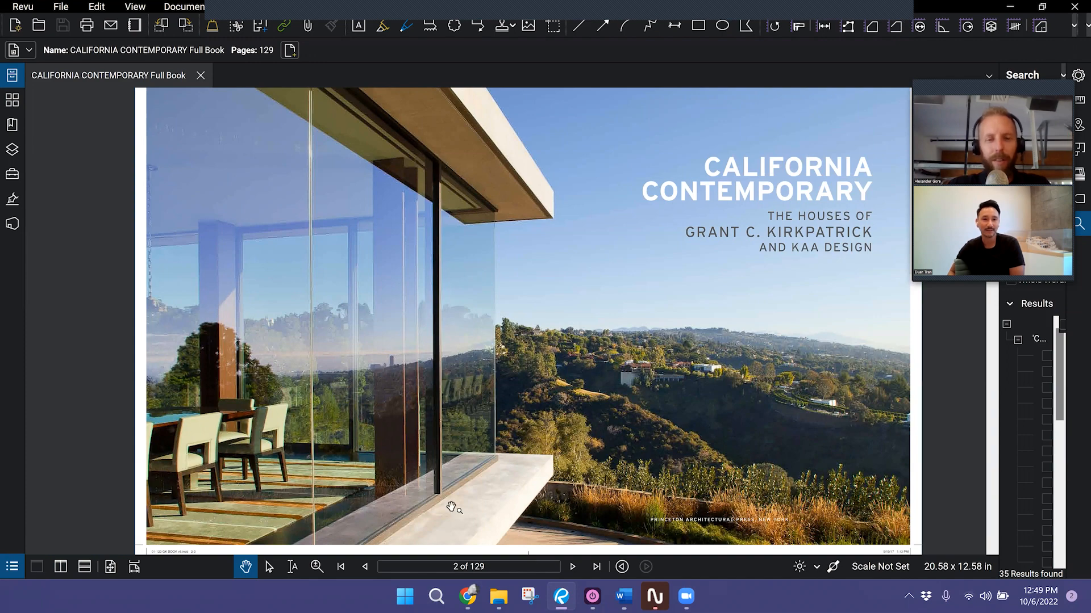
{"action": "mouse_move", "coordinate": [445, 132]}
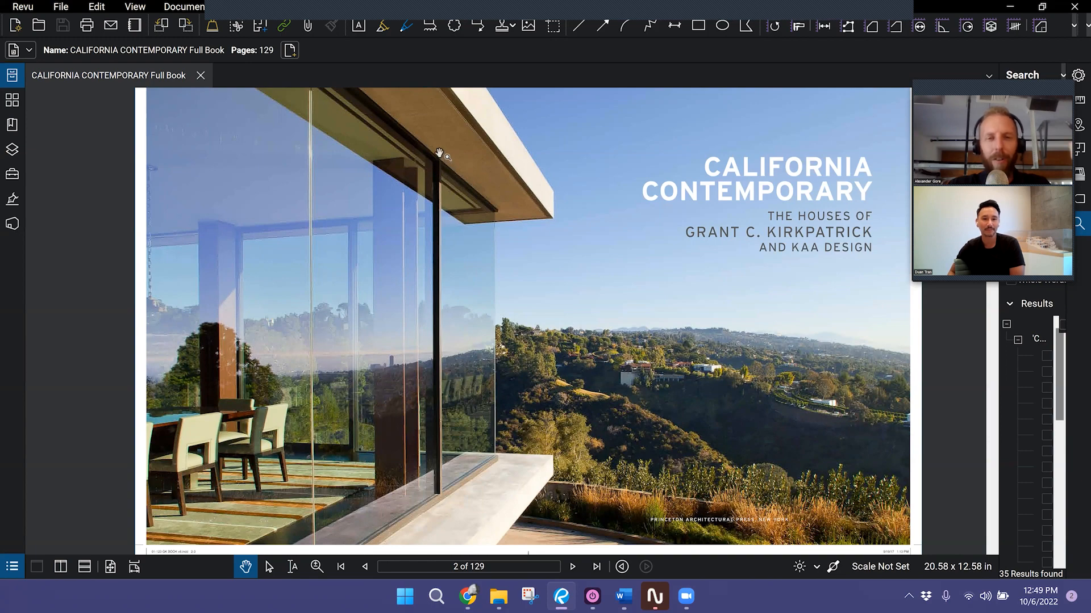
{"action": "mouse_move", "coordinate": [446, 165]}
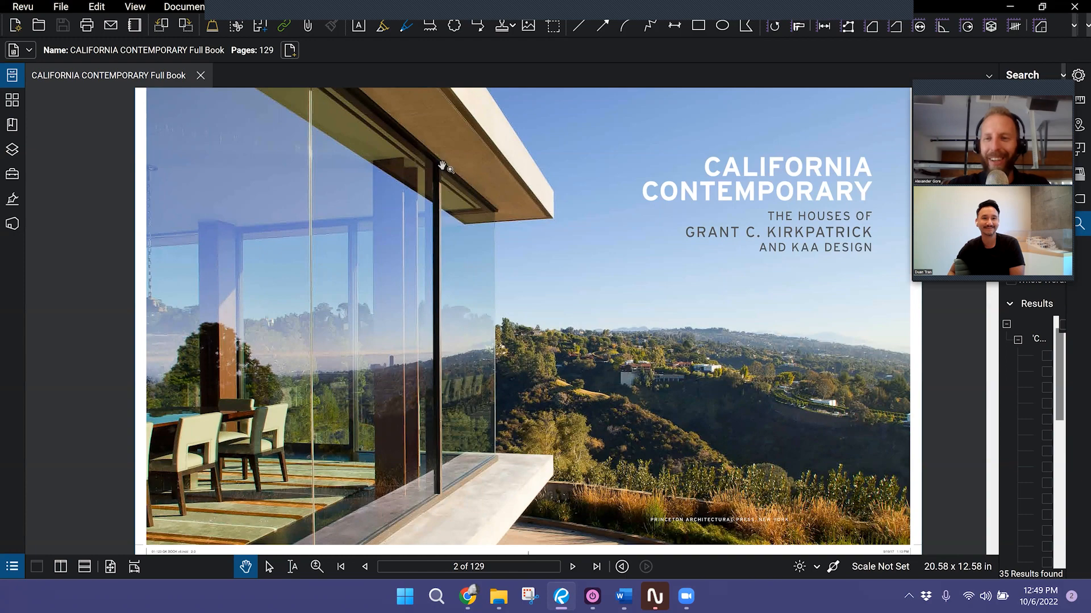
{"action": "mouse_move", "coordinate": [473, 173]}
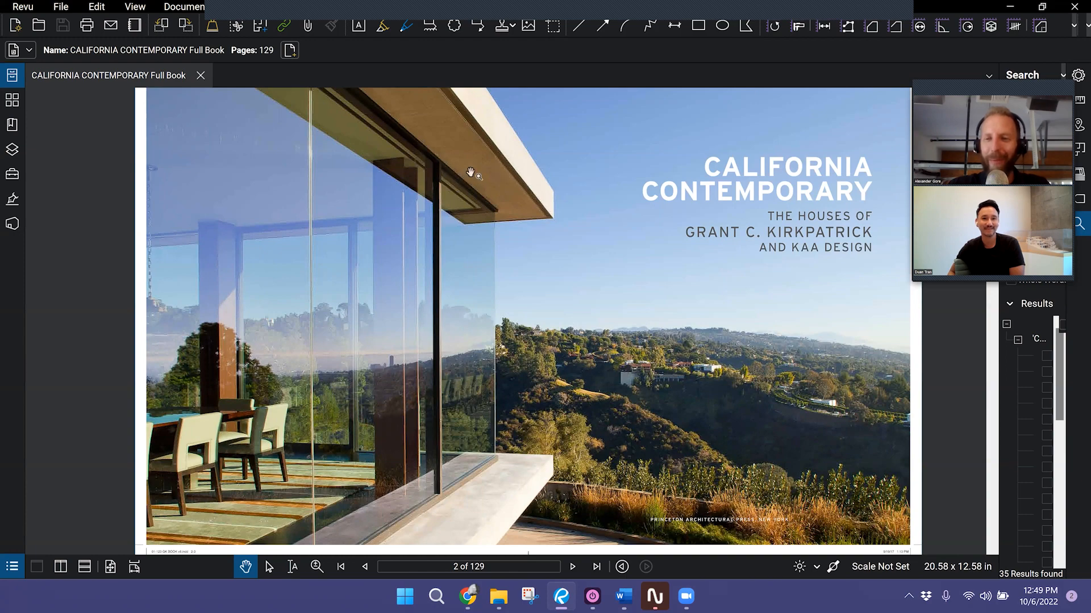
{"action": "mouse_move", "coordinate": [590, 266]}
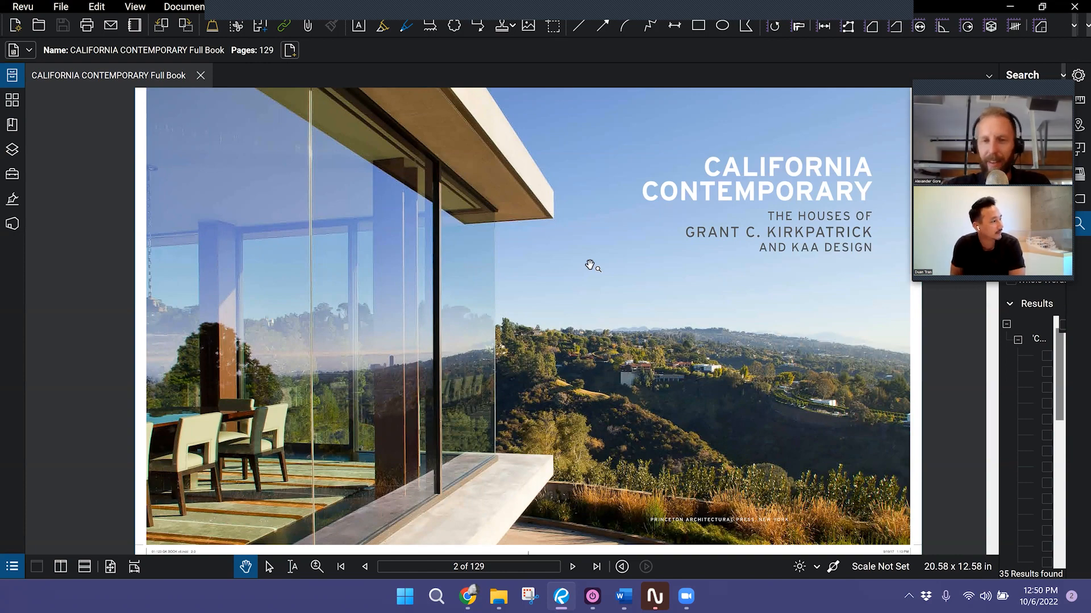
{"action": "mouse_move", "coordinate": [618, 279]}
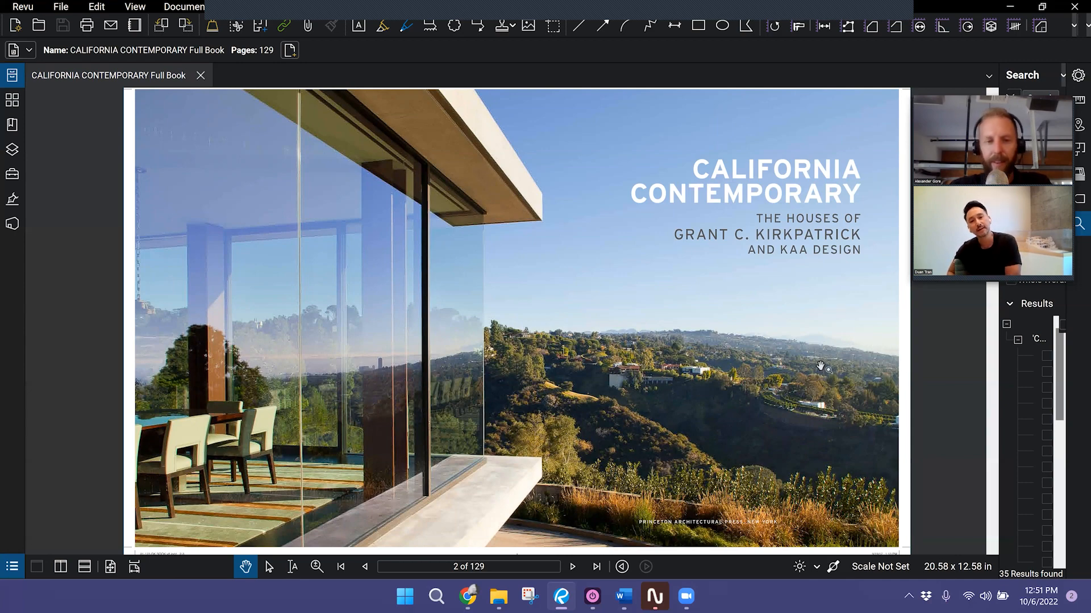
{"action": "mouse_move", "coordinate": [459, 518]}
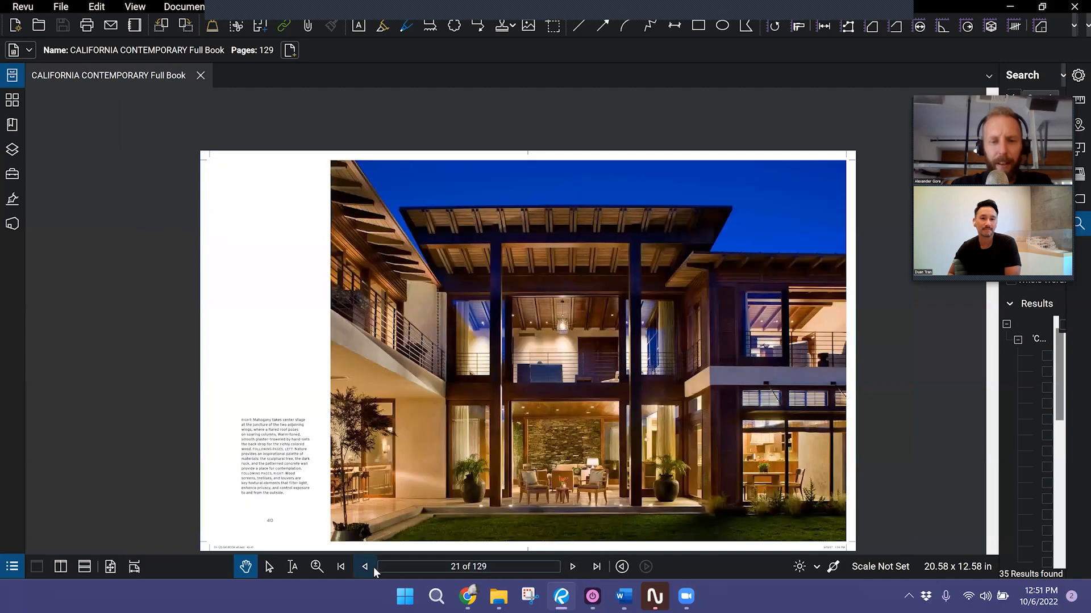
Step back one page from page 21 toward the front of the book
{"action": "left_click", "coordinate": [365, 567]}
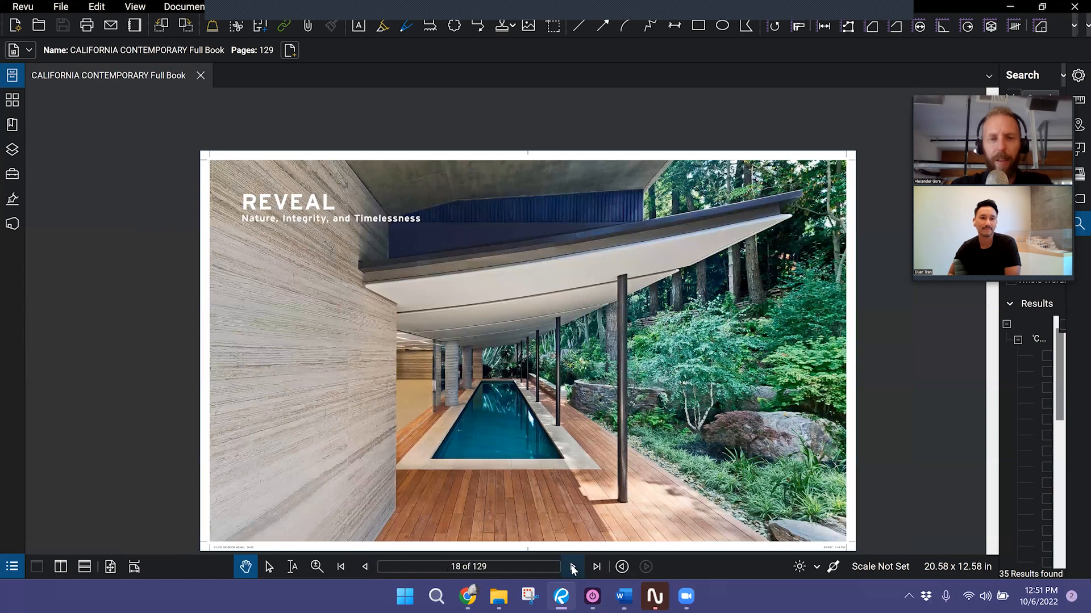
{"action": "mouse_move", "coordinate": [572, 567]}
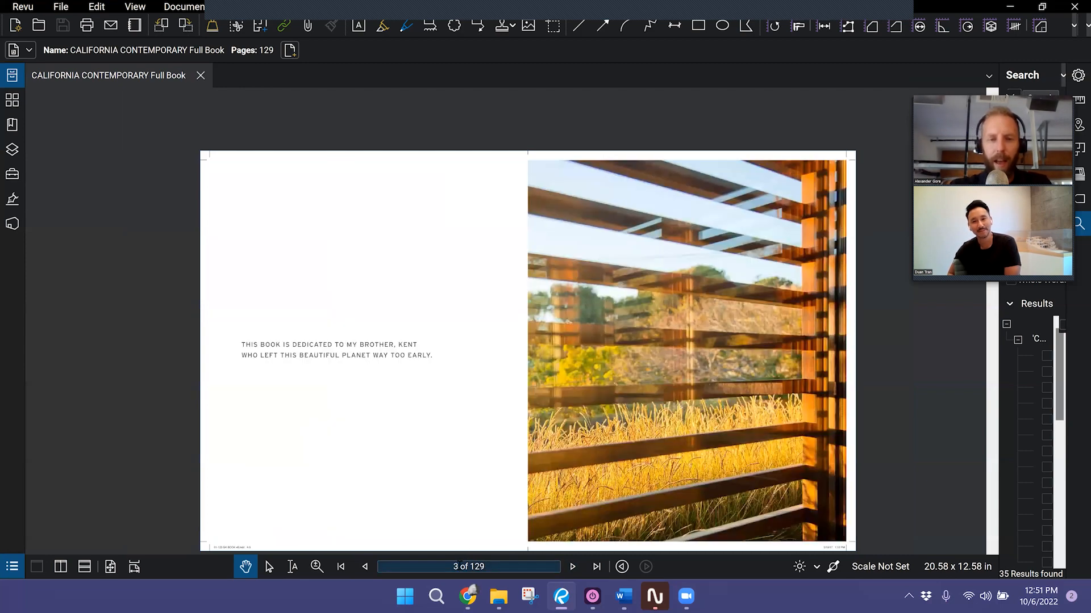
Advance to the table of contents, then jump via the page box to page 20
{"action": "left_click", "coordinate": [572, 567]}
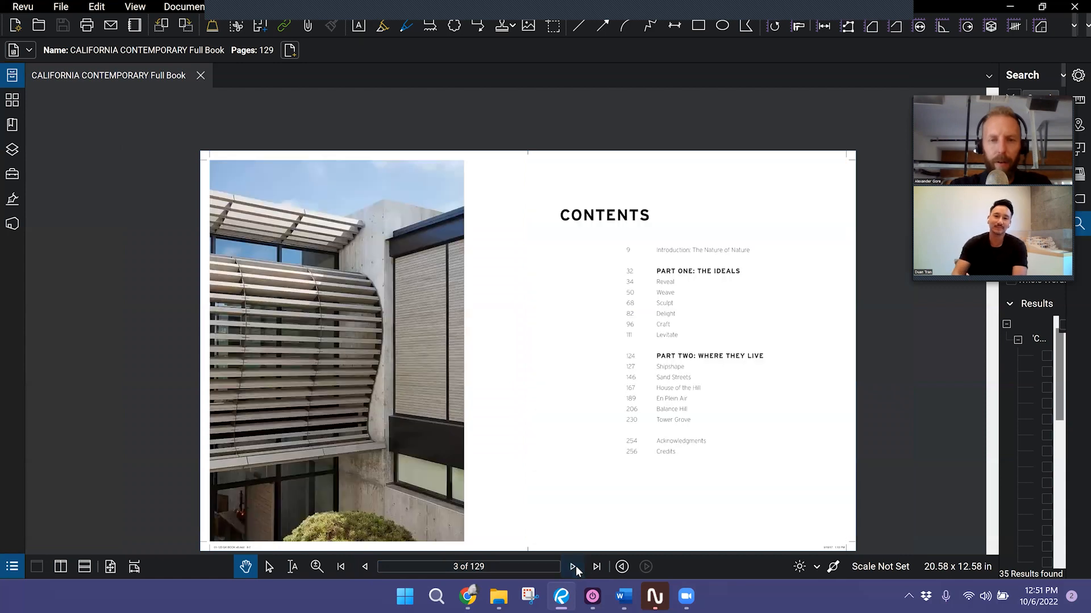
{"action": "left_click", "coordinate": [573, 567]}
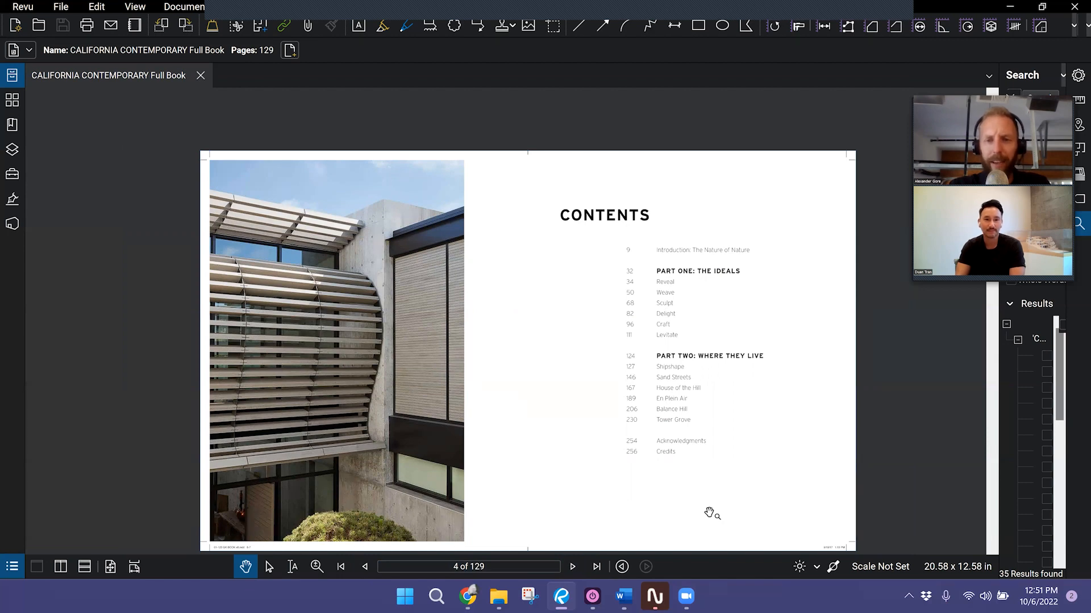
{"action": "mouse_move", "coordinate": [710, 487]}
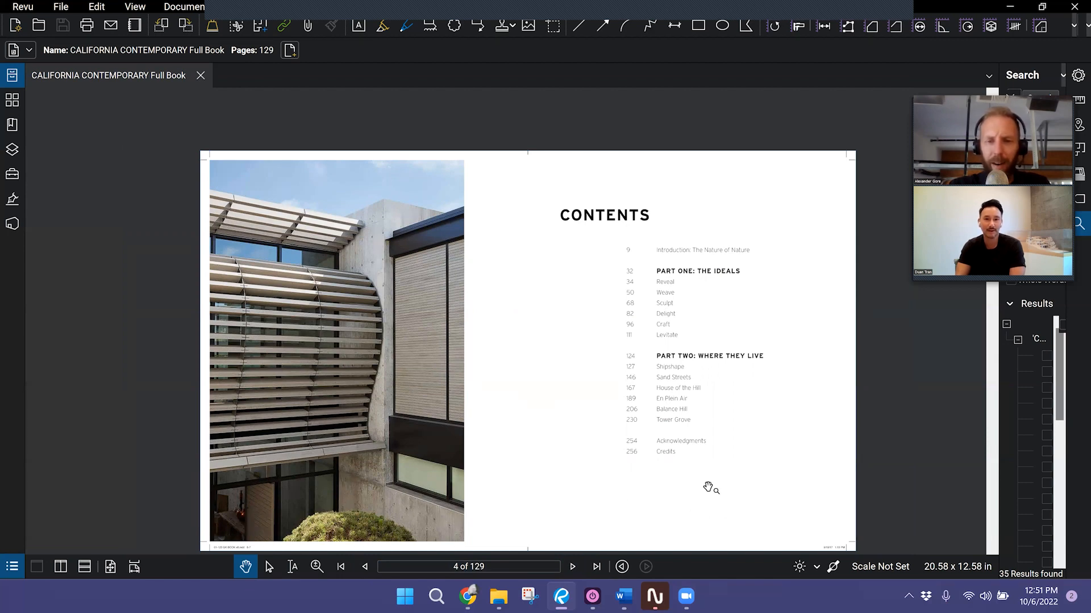
{"action": "mouse_move", "coordinate": [695, 497]}
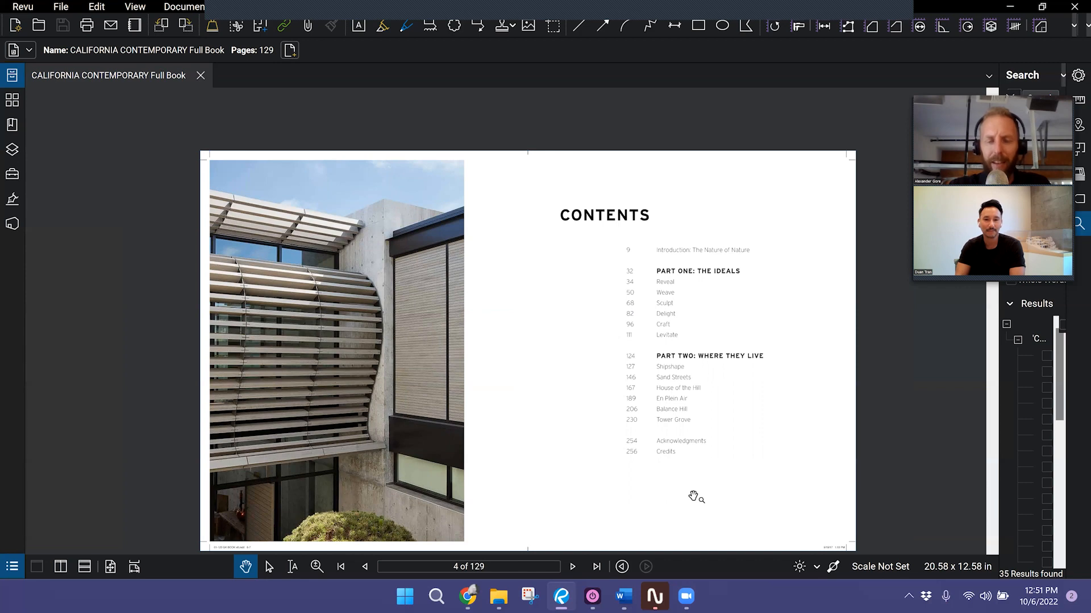
{"action": "mouse_move", "coordinate": [512, 423]}
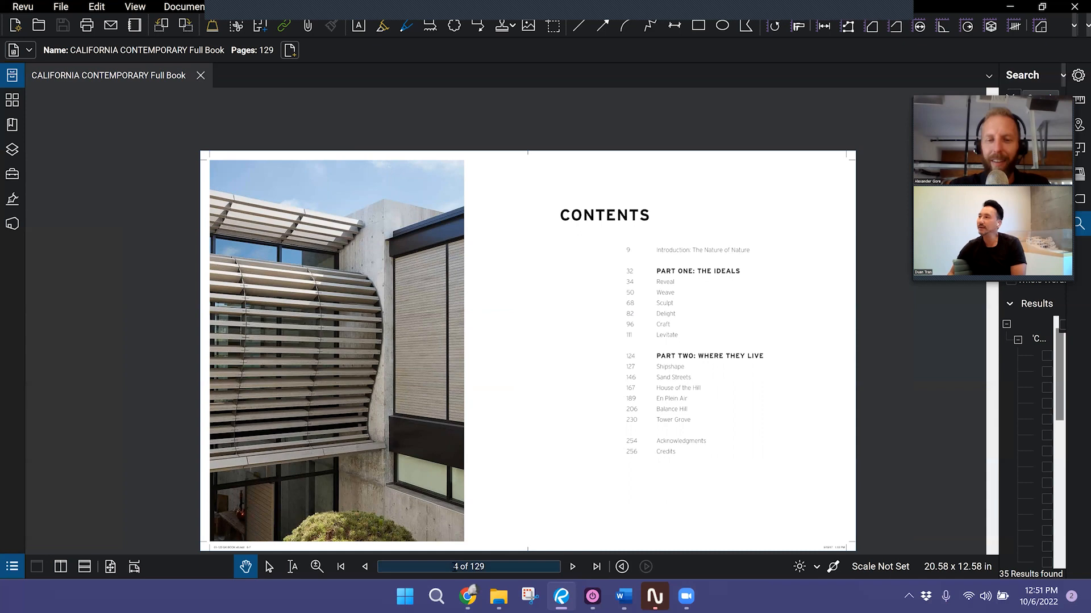
{"action": "triple_click", "coordinate": [469, 565]}
{"action": "type", "text": "20"}
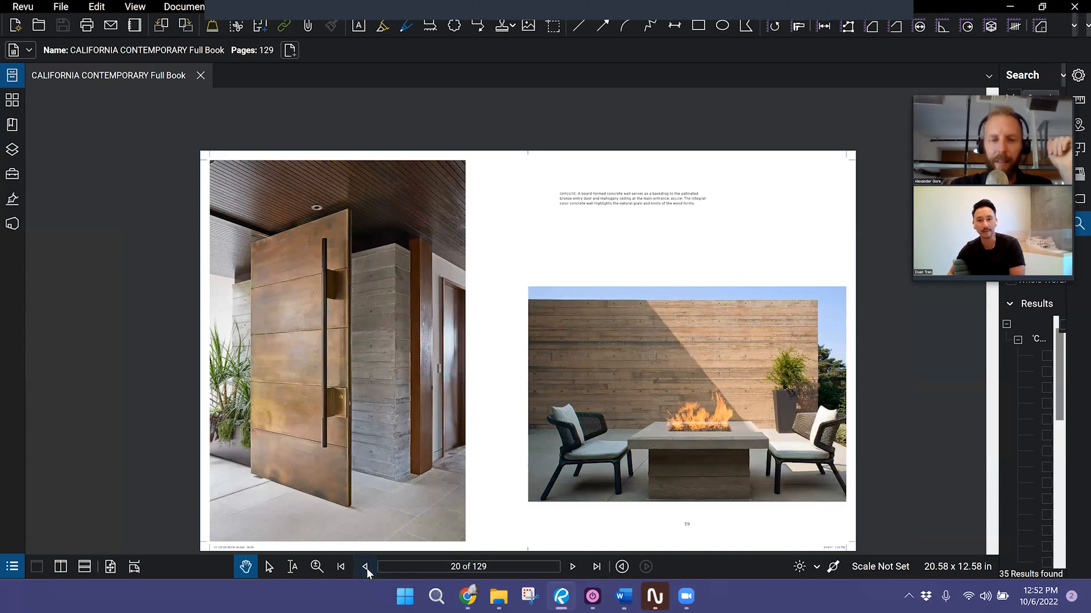
Step back to page 17, The Ideals, then forward past the REVEAL opener to page 20
{"action": "left_click", "coordinate": [365, 566]}
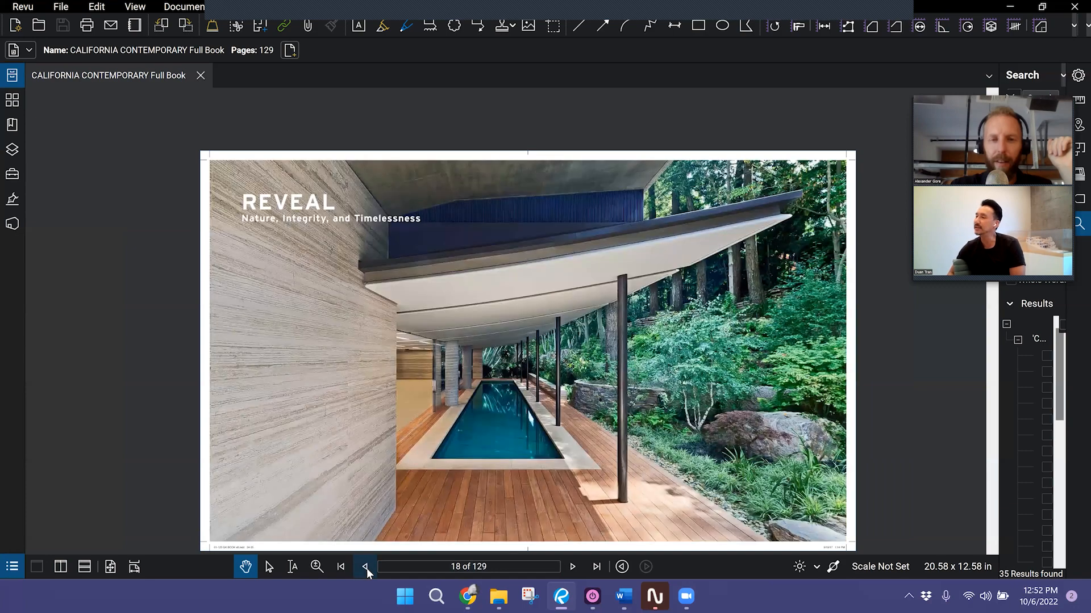
{"action": "left_click", "coordinate": [365, 566]}
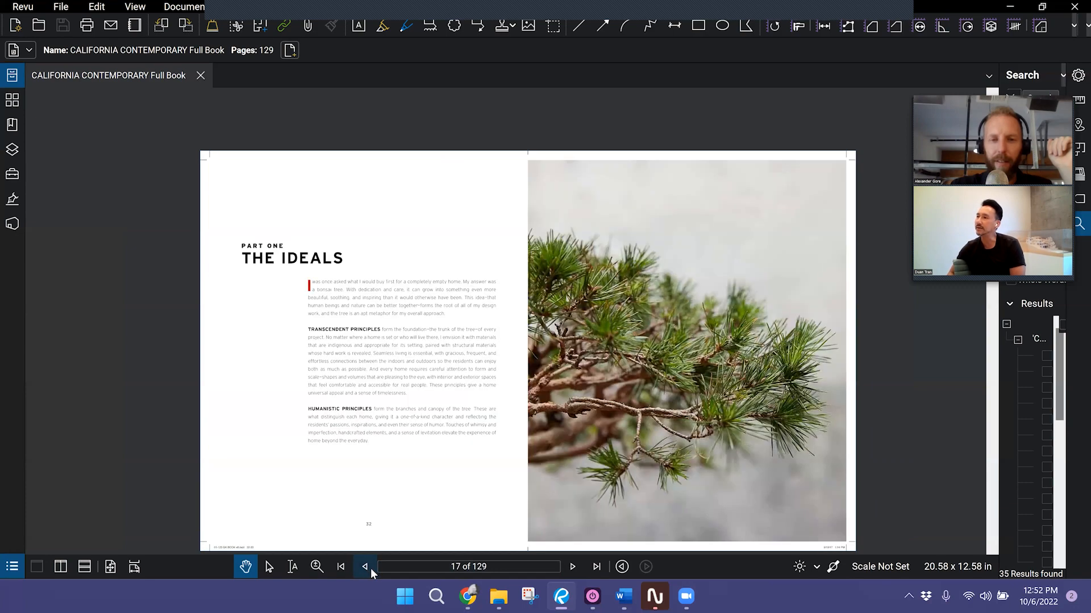
{"action": "mouse_move", "coordinate": [573, 566]}
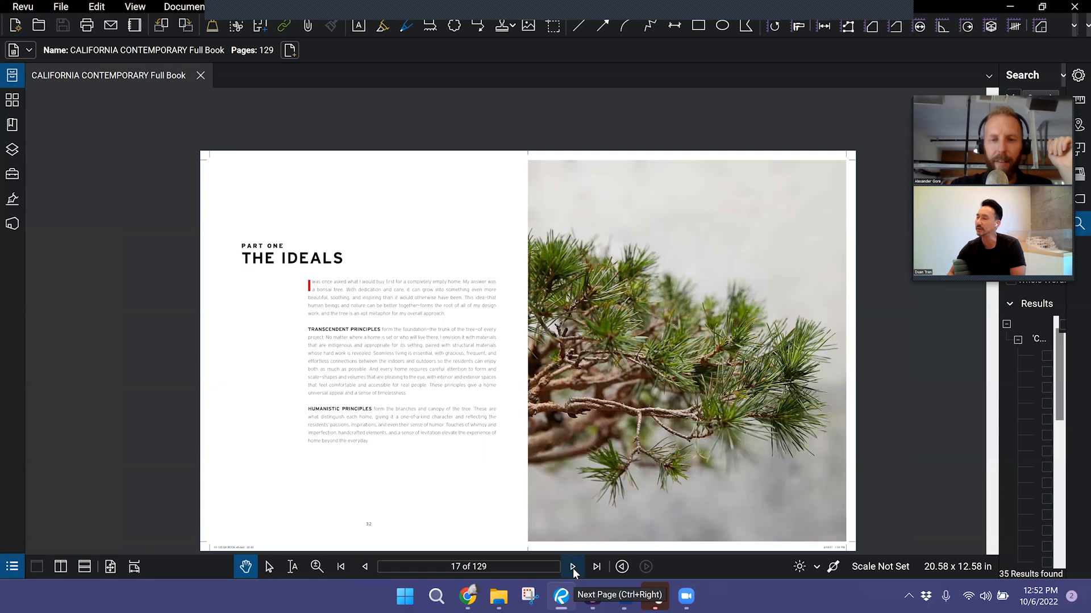
{"action": "left_click", "coordinate": [572, 566]}
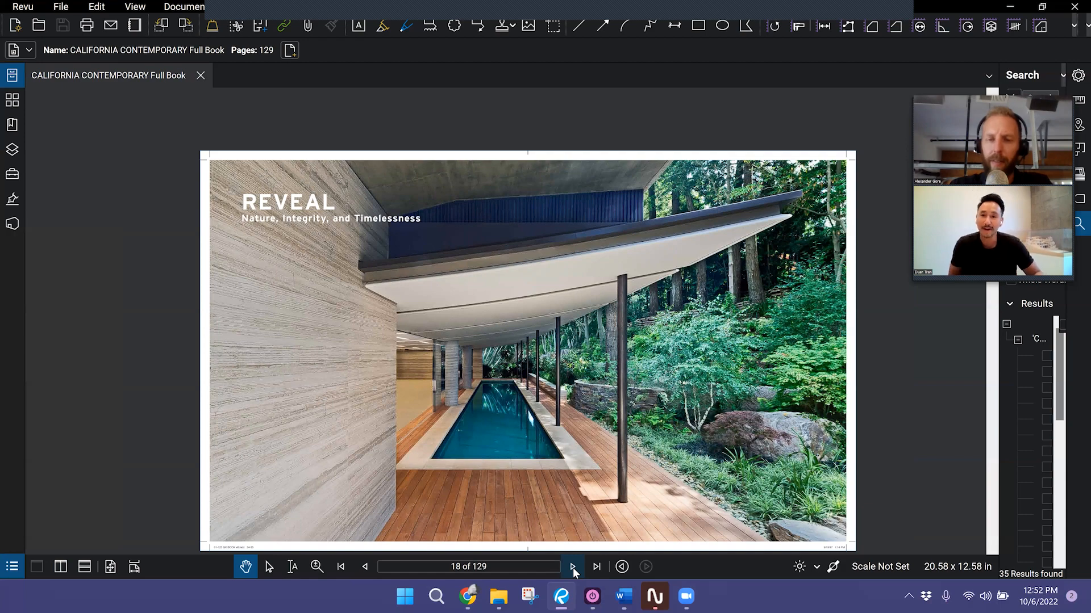
{"action": "left_click", "coordinate": [572, 565]}
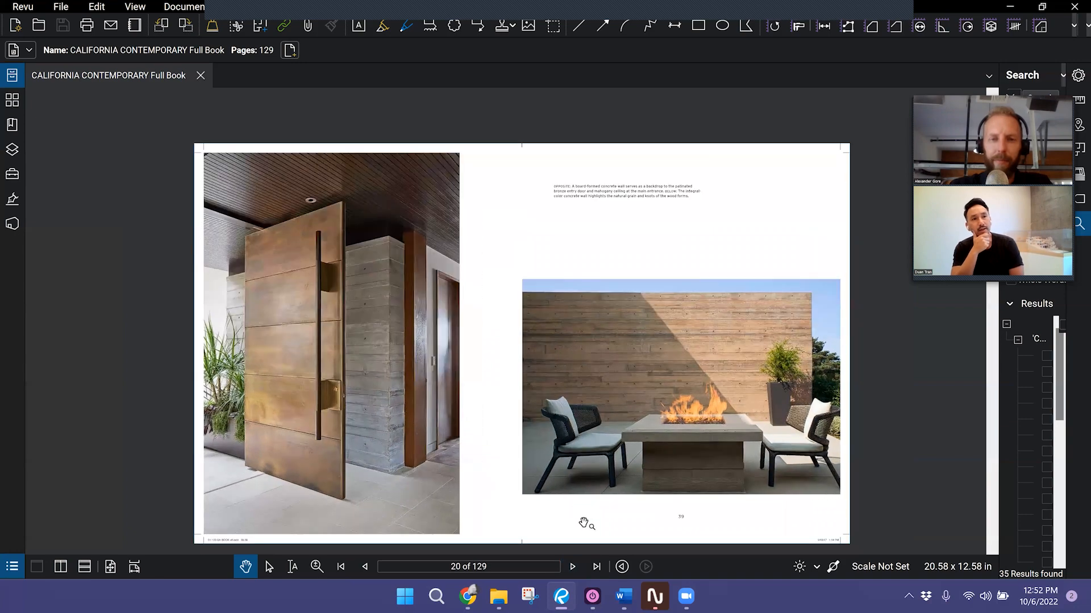
Zoom in on the page 20 bronze pivot door and fire pit spread
{"action": "scroll", "scroll_direction": "down", "scroll_amount": 3}
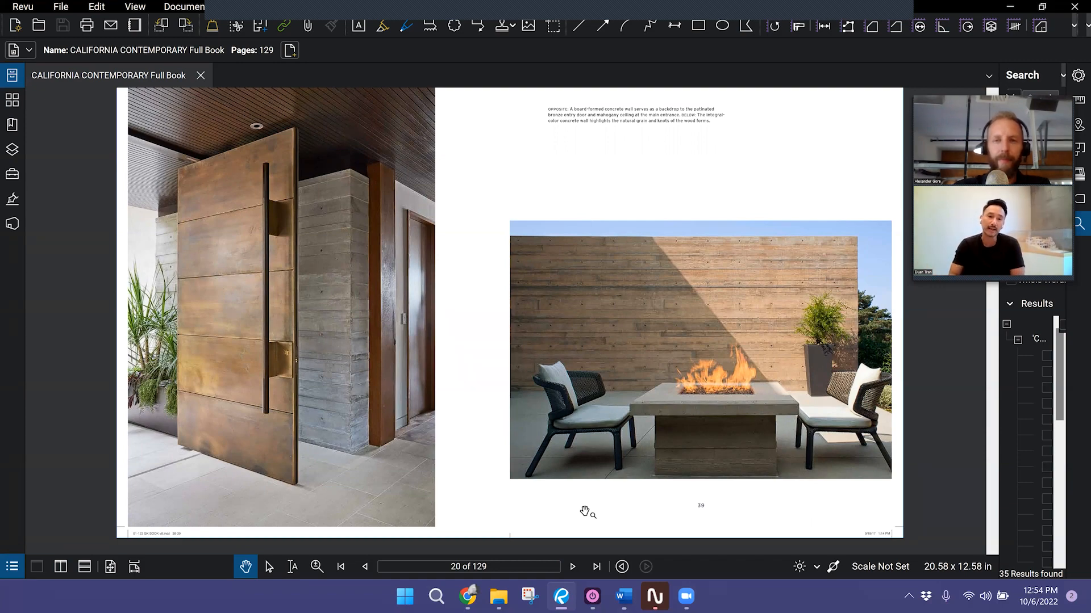
Set the page 20 spread to Fit Width via the View menu
{"action": "left_click", "coordinate": [134, 7]}
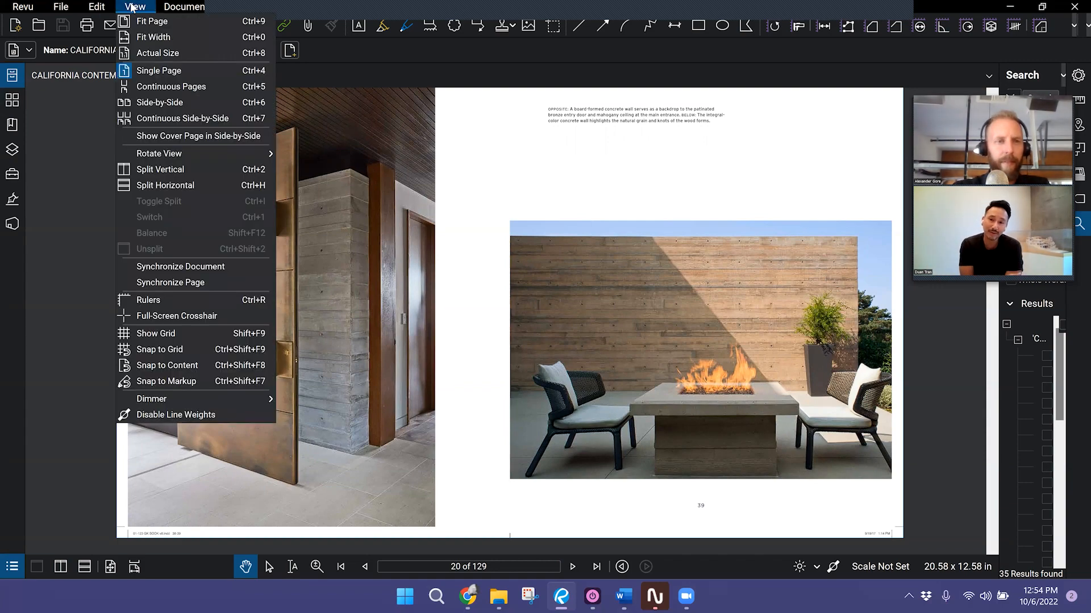
{"action": "mouse_move", "coordinate": [174, 22]}
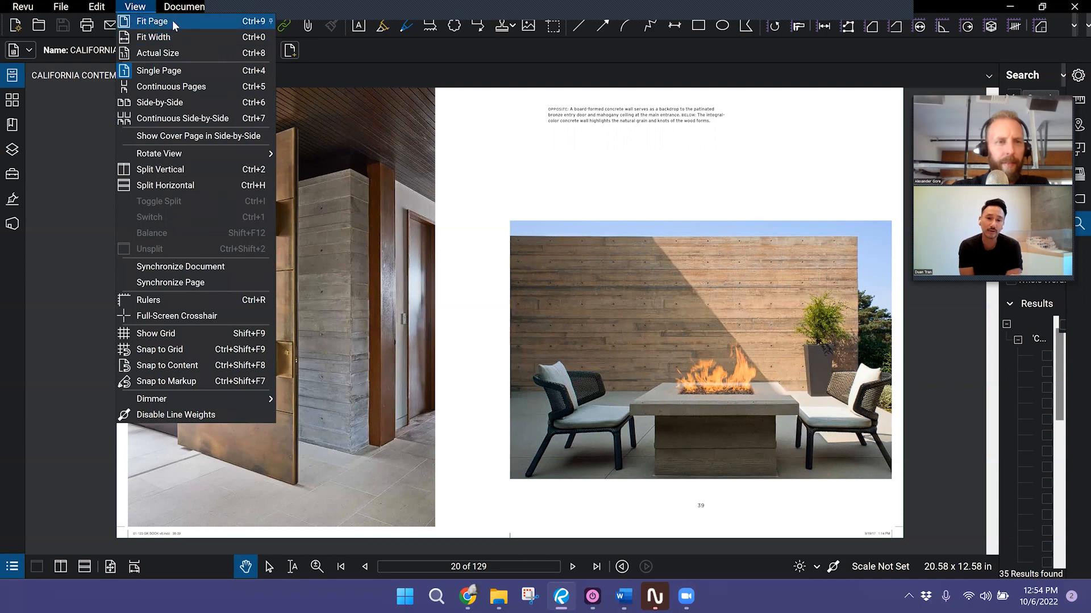
{"action": "mouse_move", "coordinate": [182, 37]}
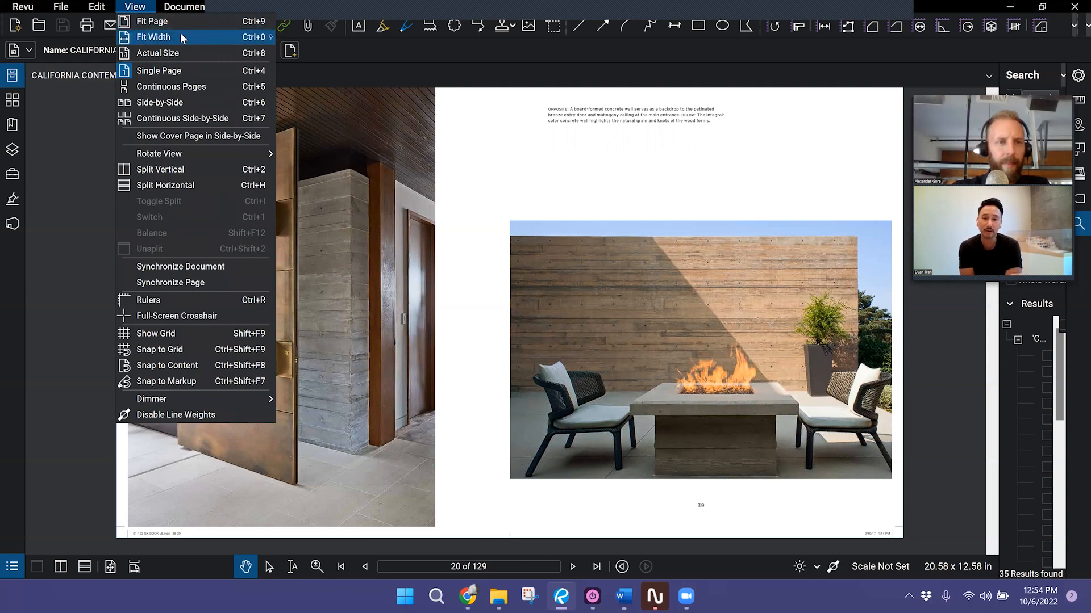
{"action": "left_click", "coordinate": [153, 36]}
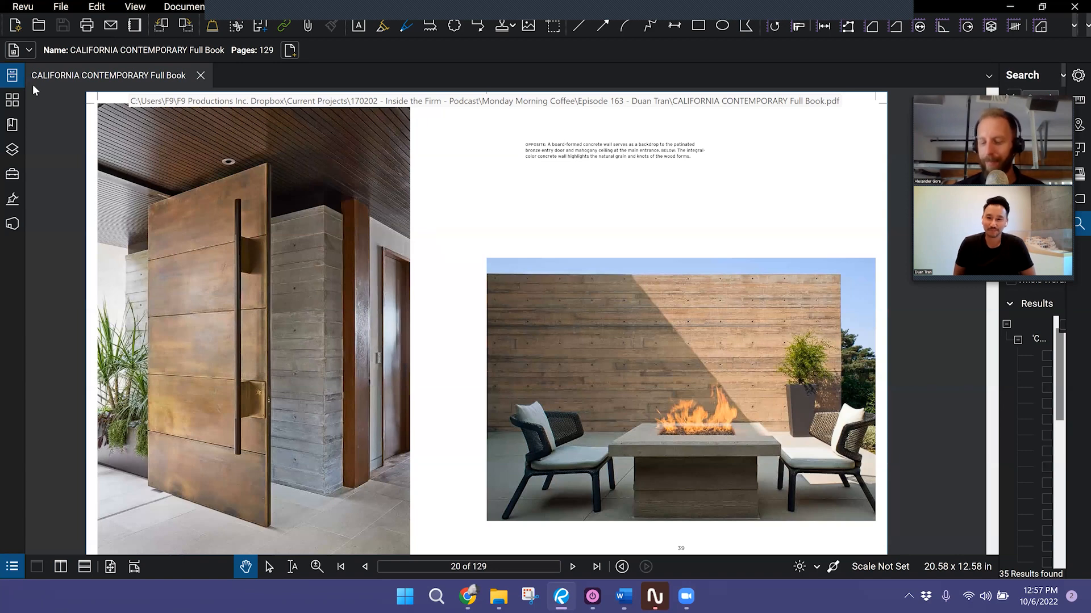
{"action": "mouse_move", "coordinate": [3, 265]}
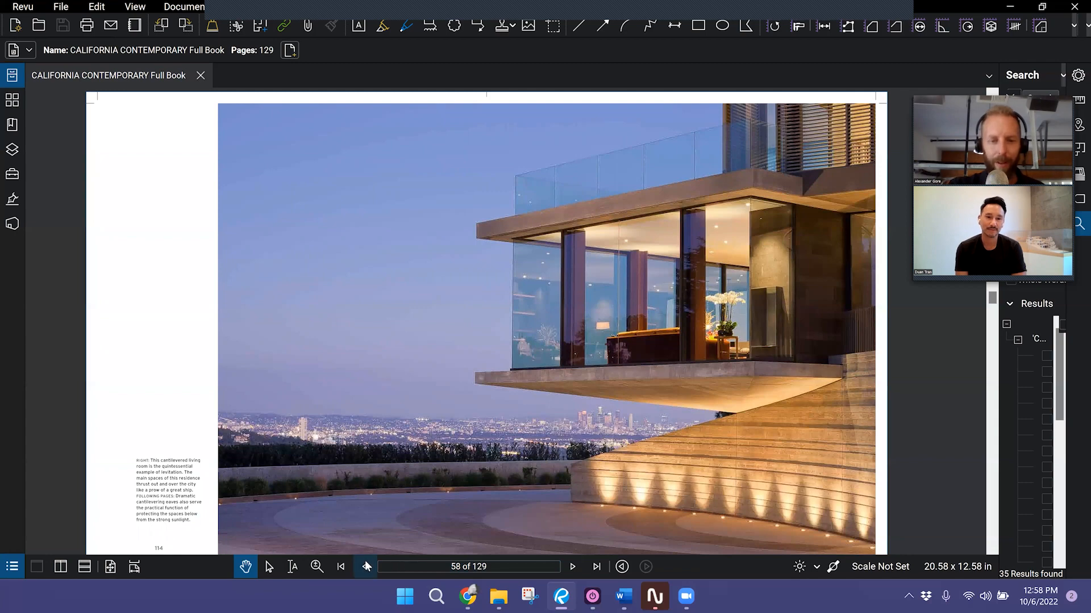
Page forward and back through the book toward the Sand Streets project
{"action": "left_click", "coordinate": [340, 566]}
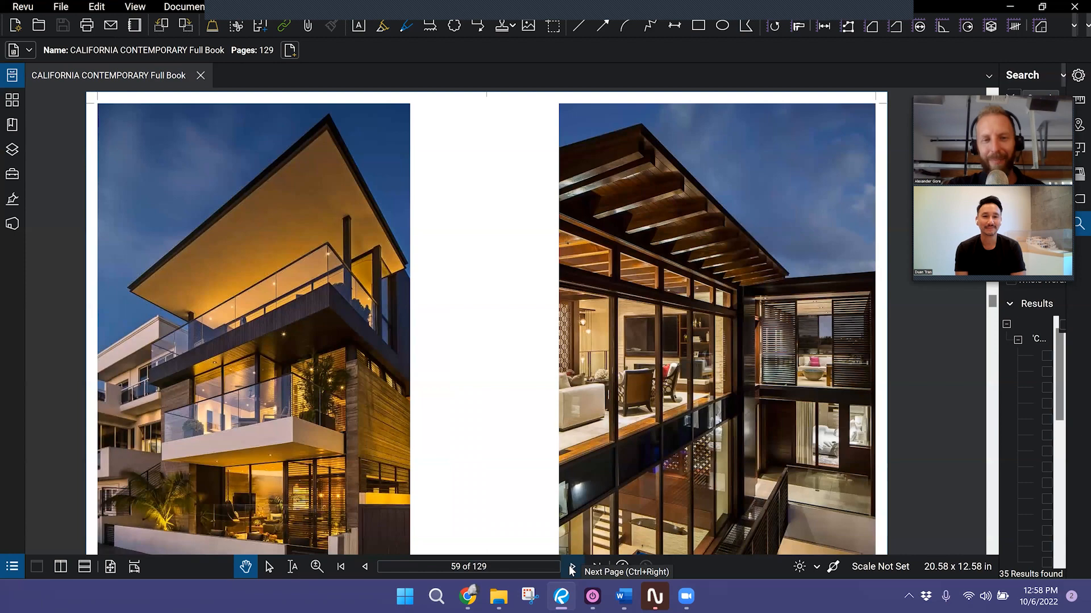
{"action": "left_click", "coordinate": [570, 569]}
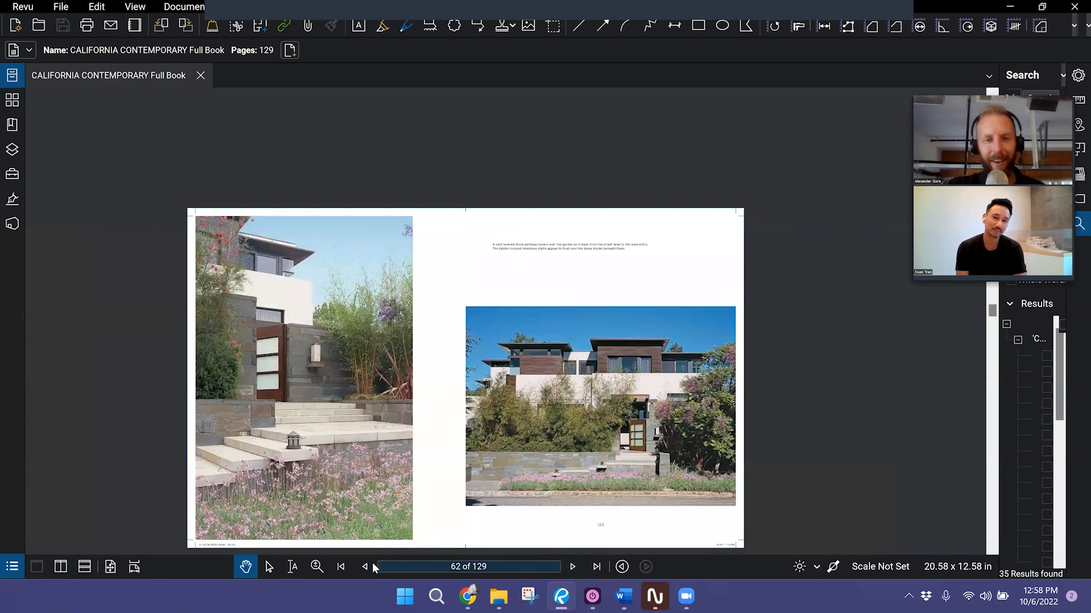
{"action": "left_click", "coordinate": [365, 565]}
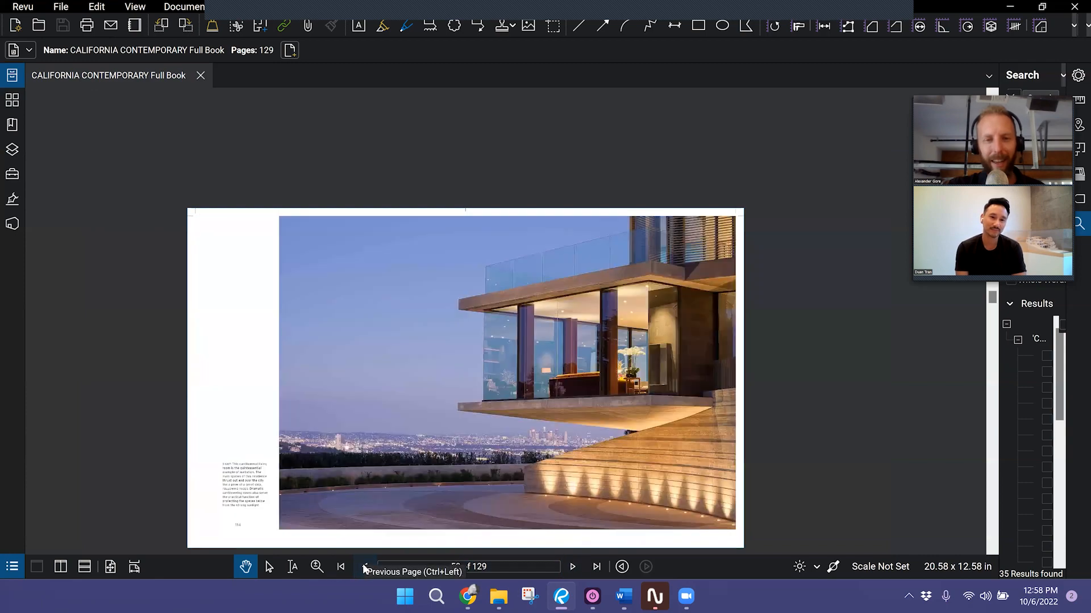
{"action": "left_click", "coordinate": [365, 566]}
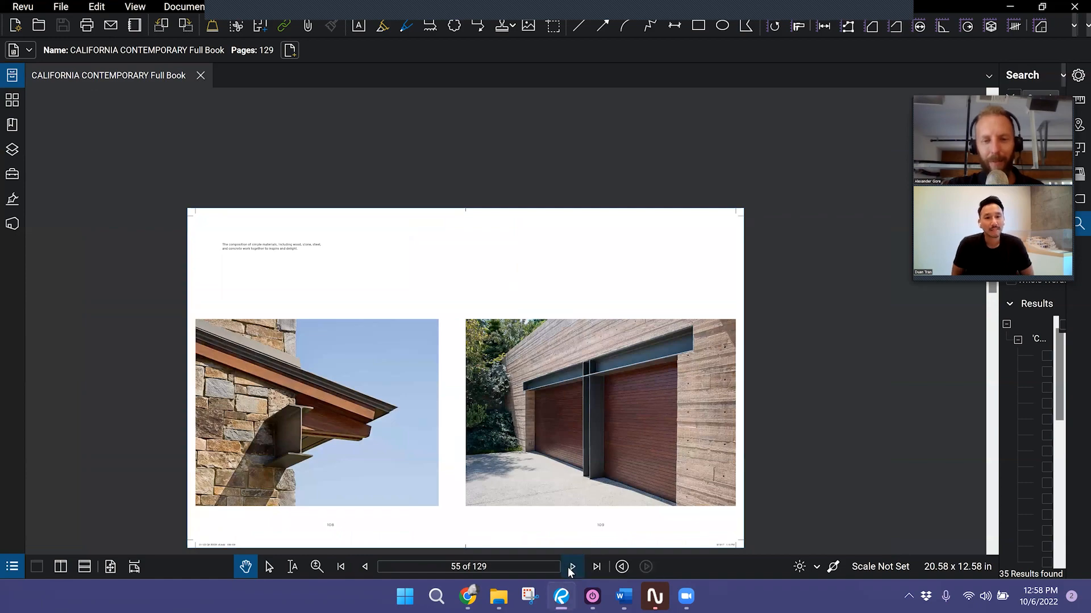
{"action": "left_click", "coordinate": [595, 567]}
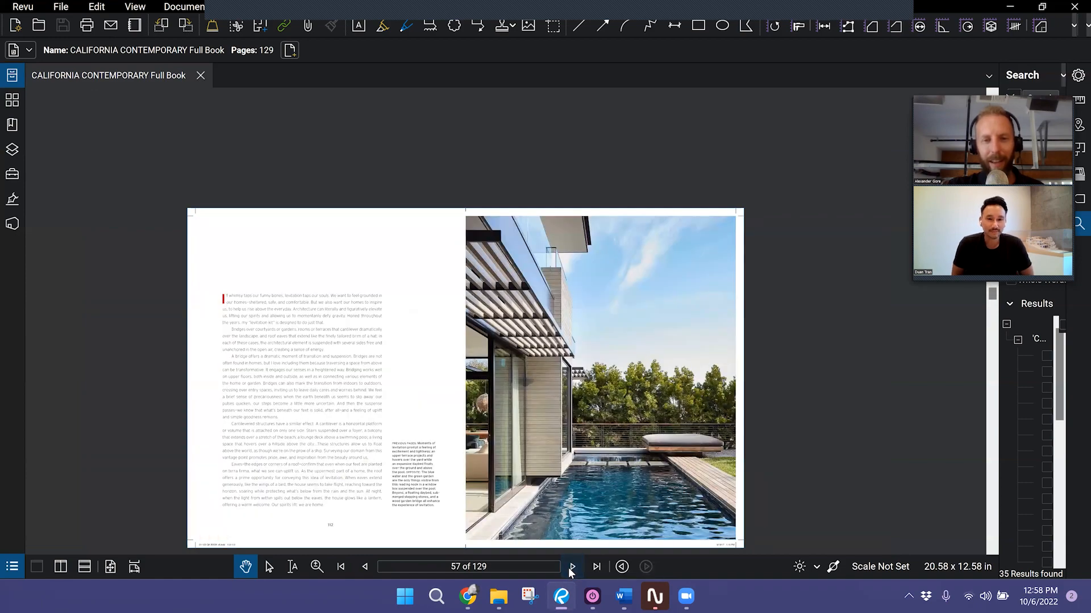
{"action": "left_click", "coordinate": [595, 566]}
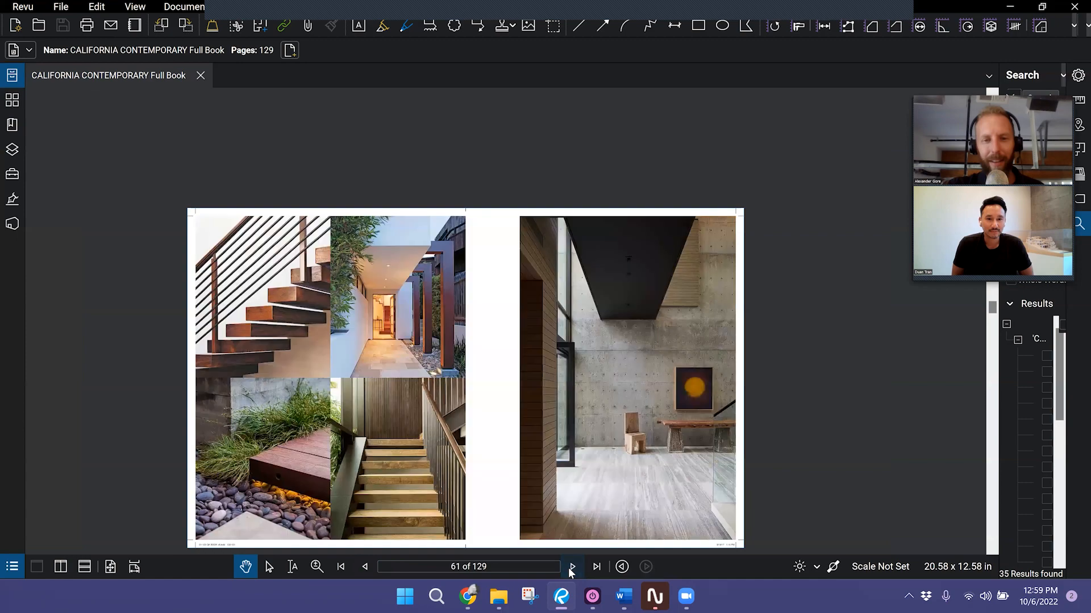
Advance past the Shipshape opener, then step back to the floor plans spread and page 74
{"action": "left_click", "coordinate": [594, 567]}
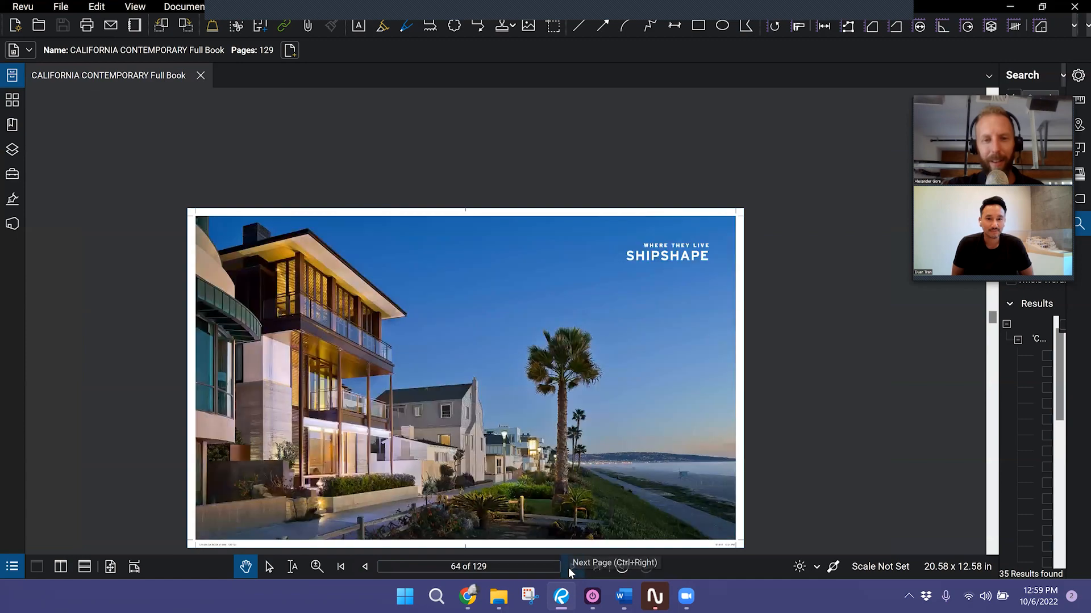
{"action": "left_click", "coordinate": [571, 566]}
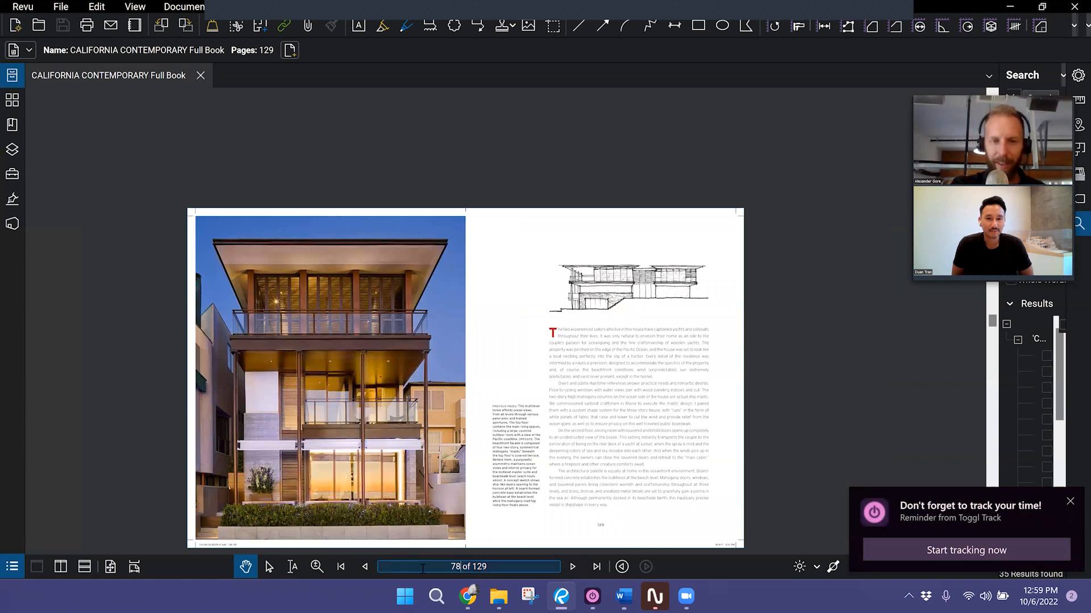
{"action": "left_click", "coordinate": [364, 566]}
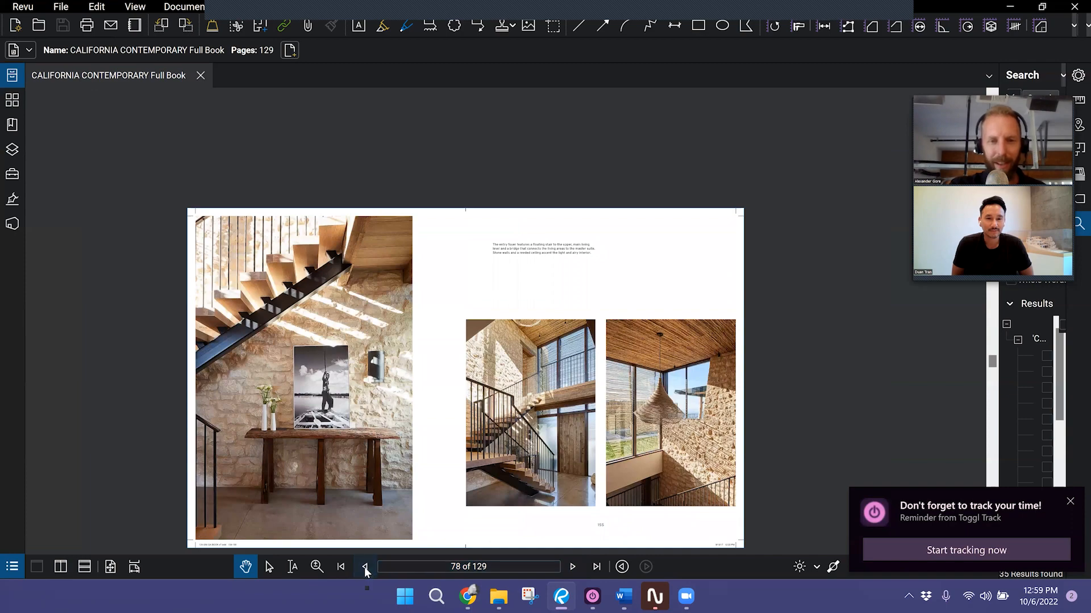
{"action": "left_click", "coordinate": [364, 566]}
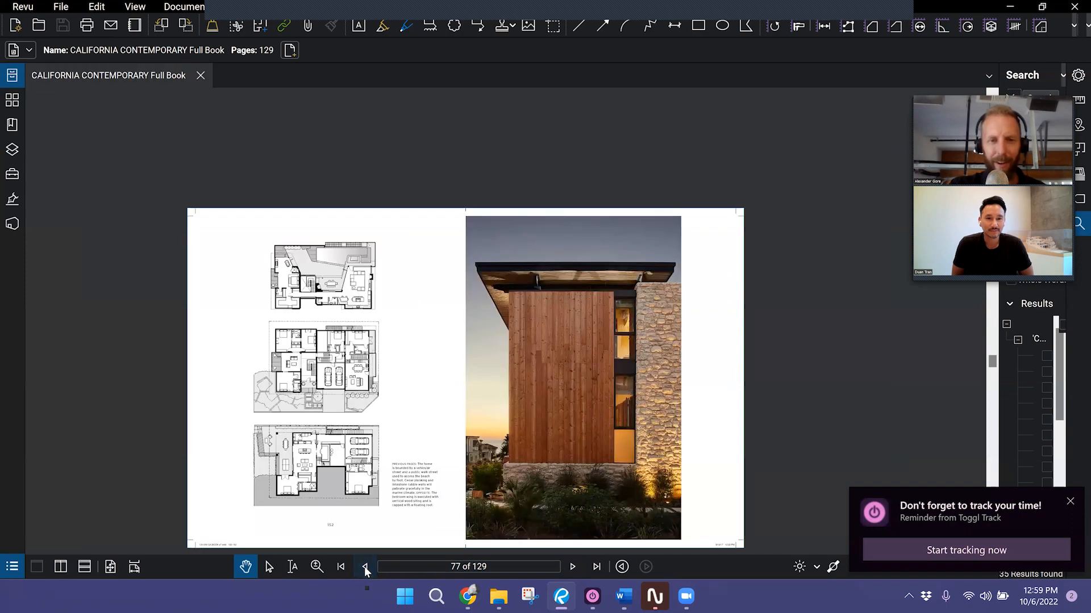
{"action": "left_click", "coordinate": [365, 567]}
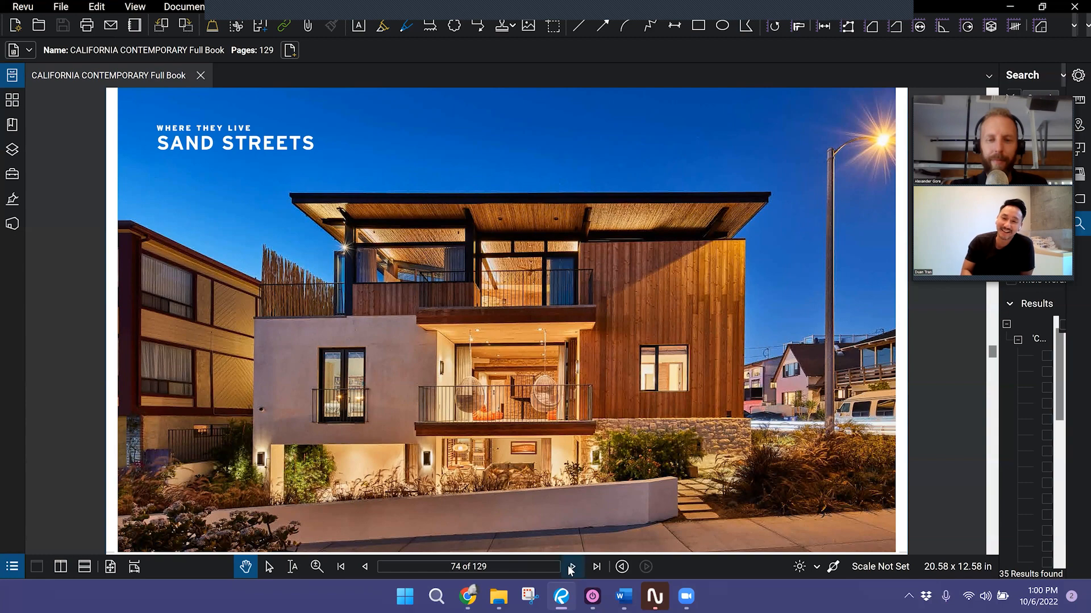
{"action": "left_click", "coordinate": [571, 567]}
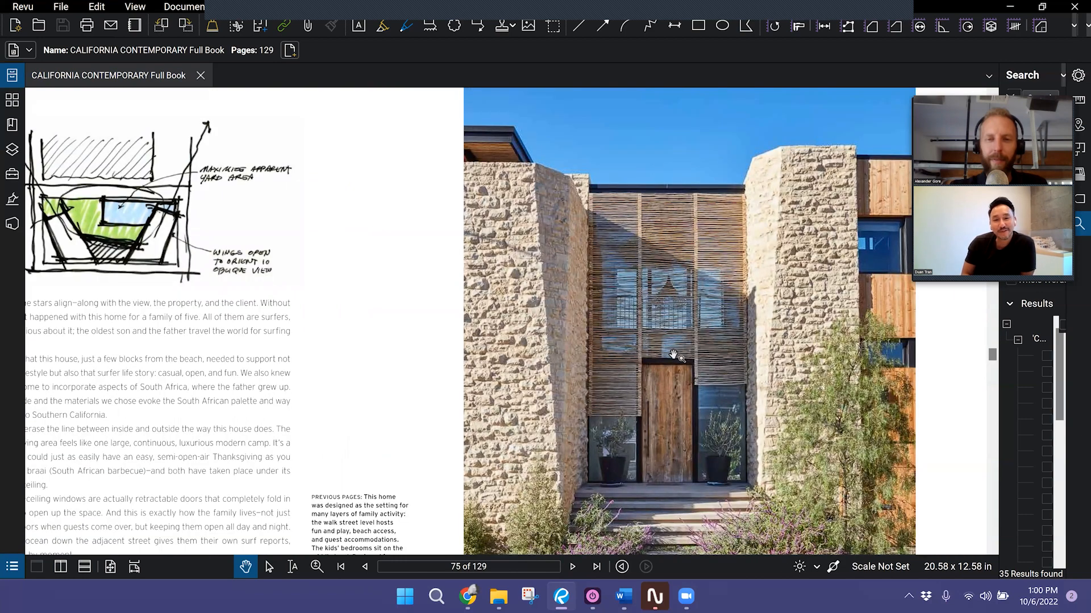
{"action": "mouse_move", "coordinate": [678, 387]}
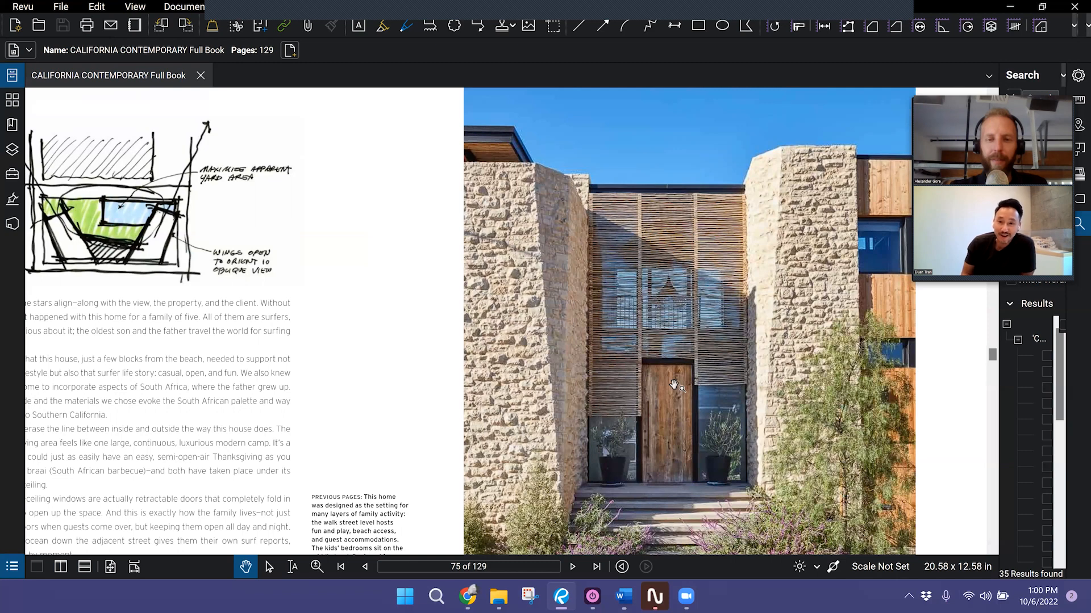
{"action": "mouse_move", "coordinate": [695, 327]}
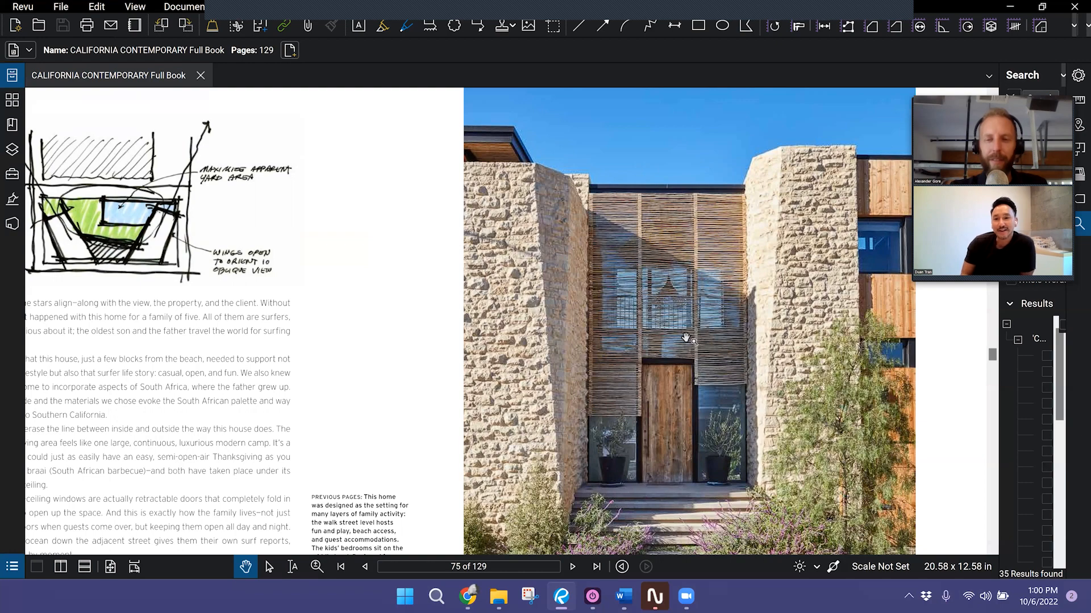
{"action": "mouse_move", "coordinate": [675, 346]}
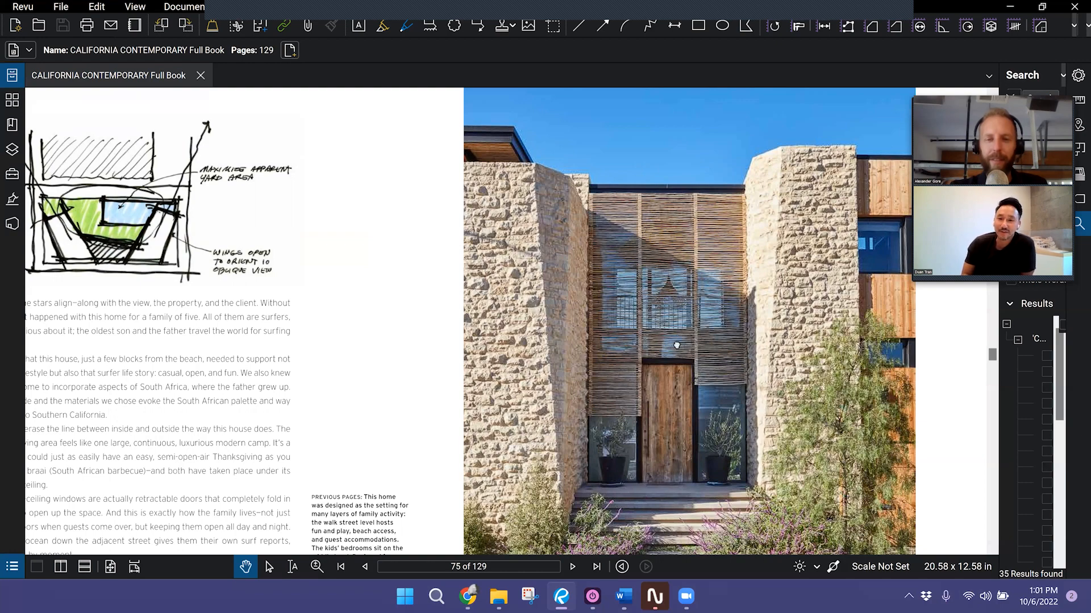
{"action": "left_click", "coordinate": [365, 567]}
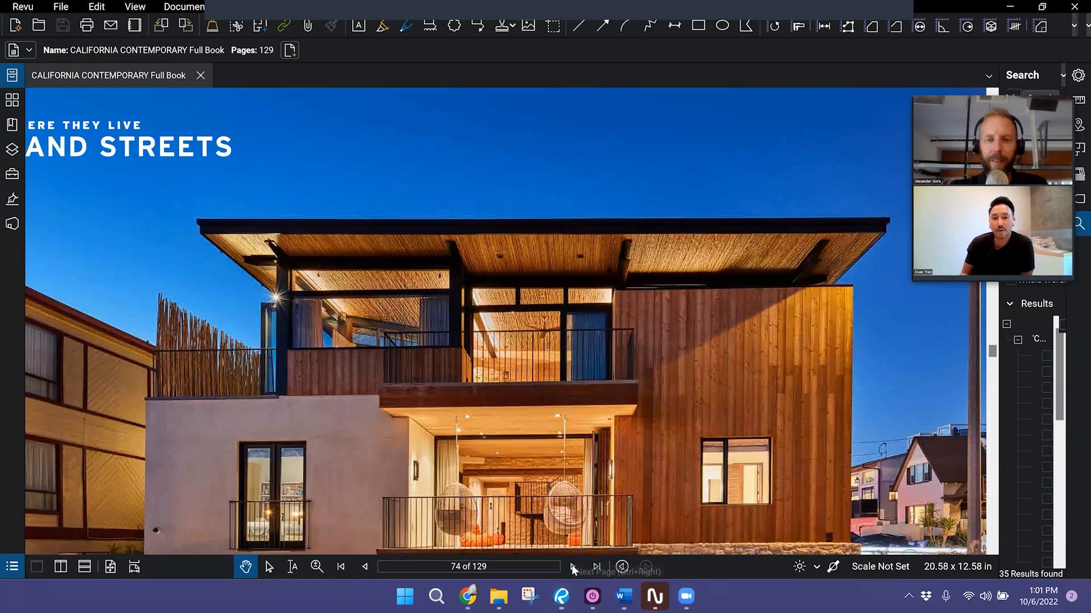
Advance to page 75, the stone-clad entrance photo and massing sketch spread
{"action": "left_click", "coordinate": [572, 567]}
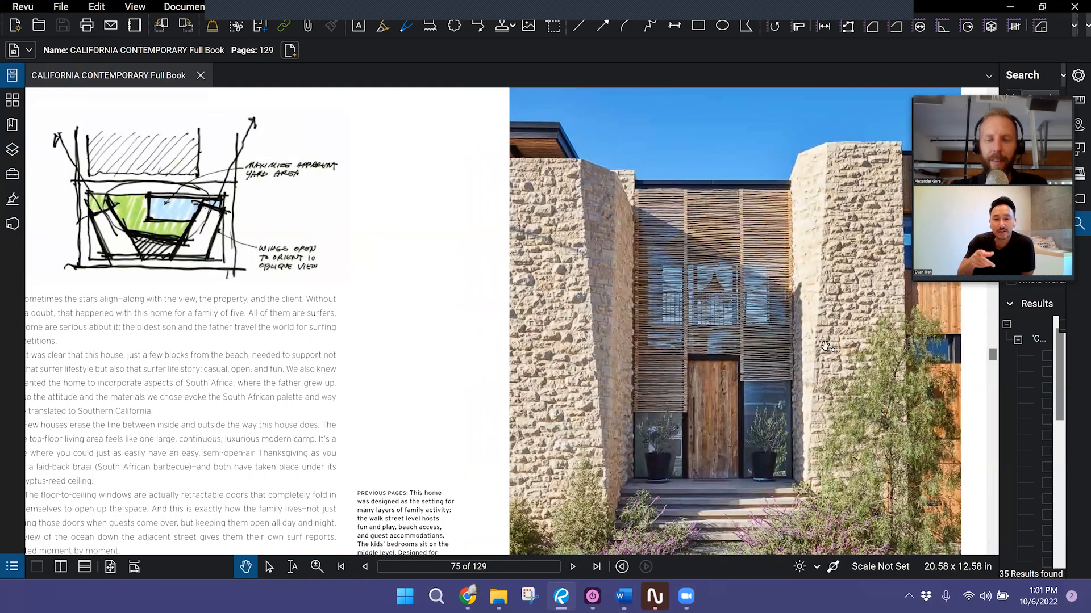
{"action": "mouse_move", "coordinate": [828, 385]}
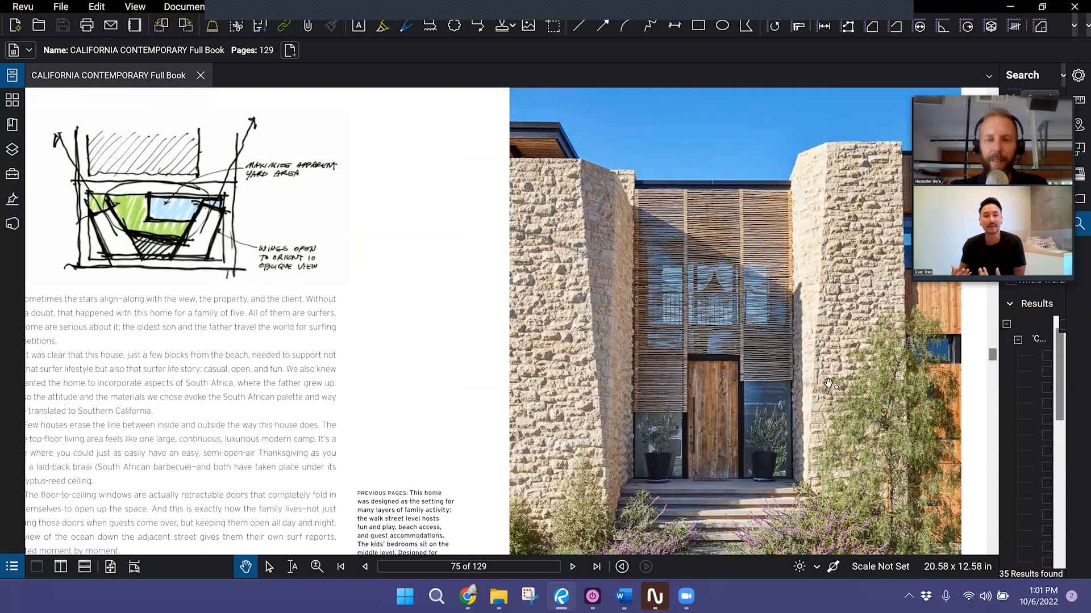
{"action": "scroll", "scroll_direction": "up", "scroll_amount": 3}
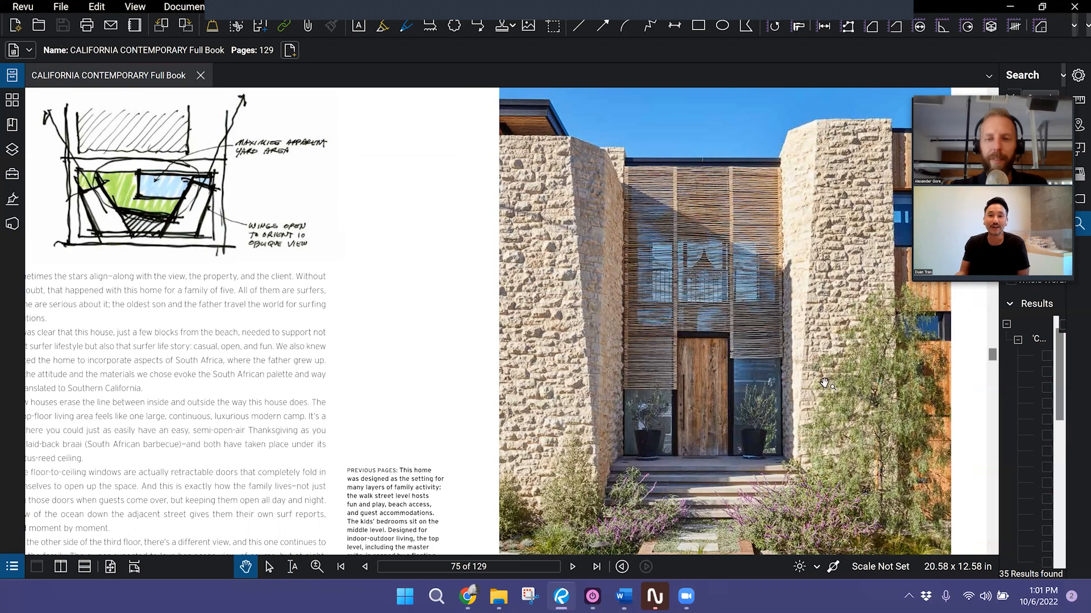
{"action": "mouse_move", "coordinate": [823, 382]}
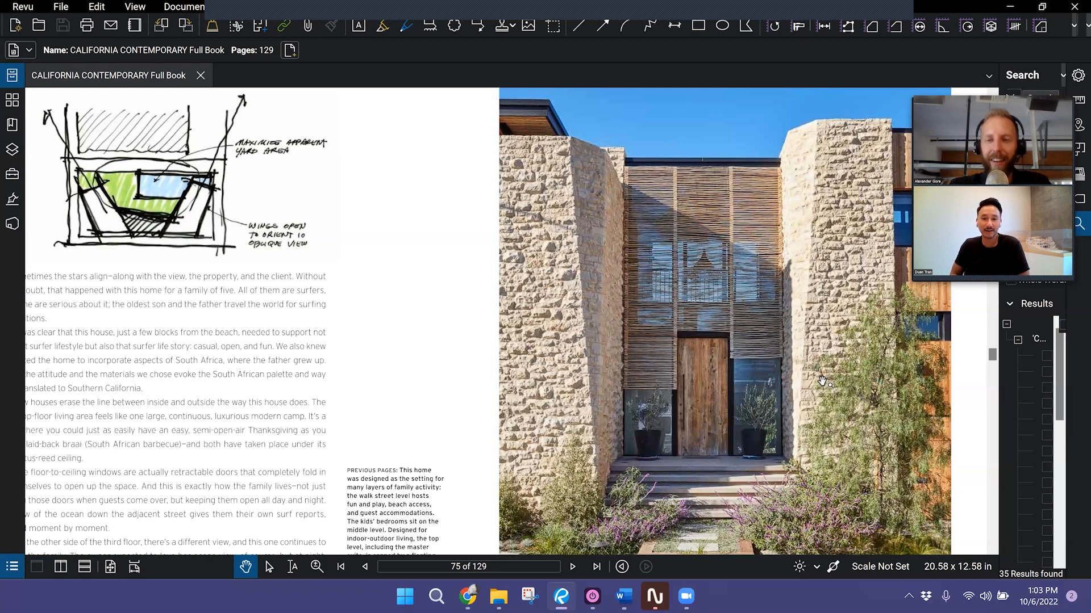
{"action": "mouse_move", "coordinate": [720, 393]}
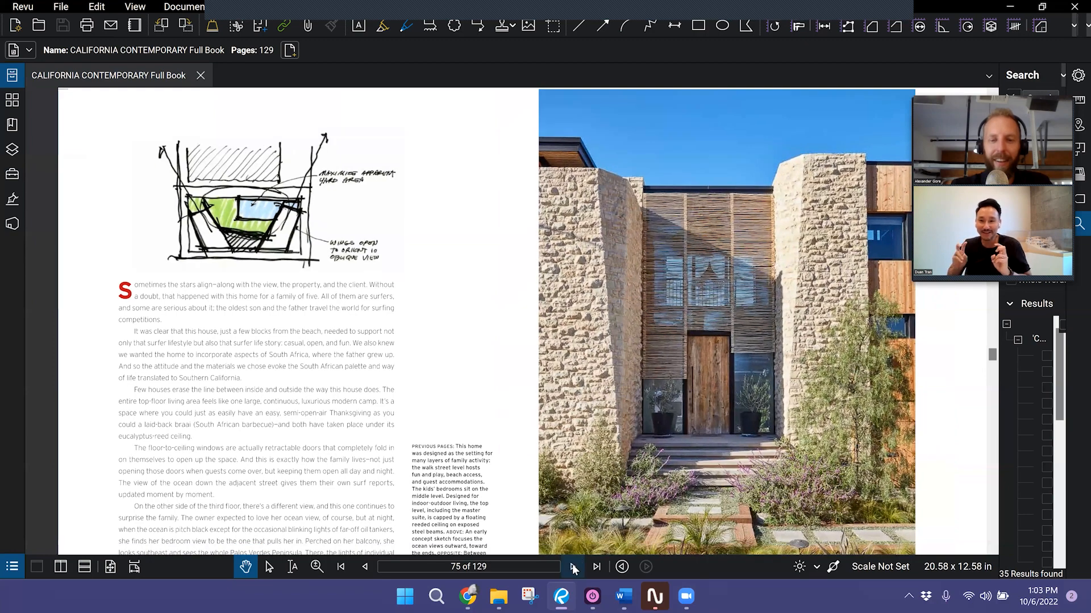
Page forward from page 75 to page 78, the entry foyer floating stair spread
{"action": "left_click", "coordinate": [572, 567]}
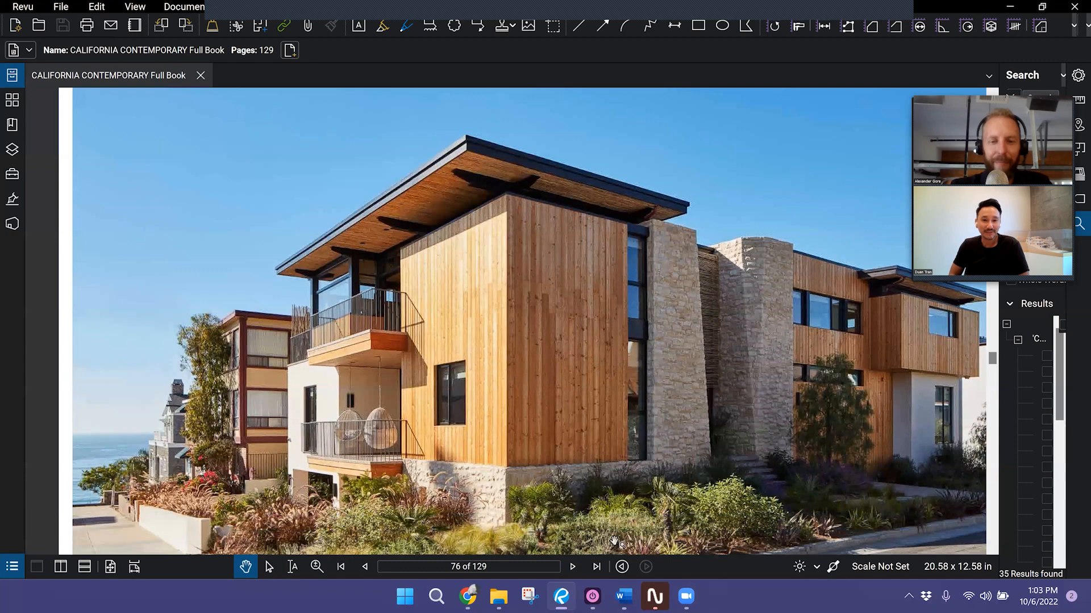
{"action": "left_click", "coordinate": [571, 567]}
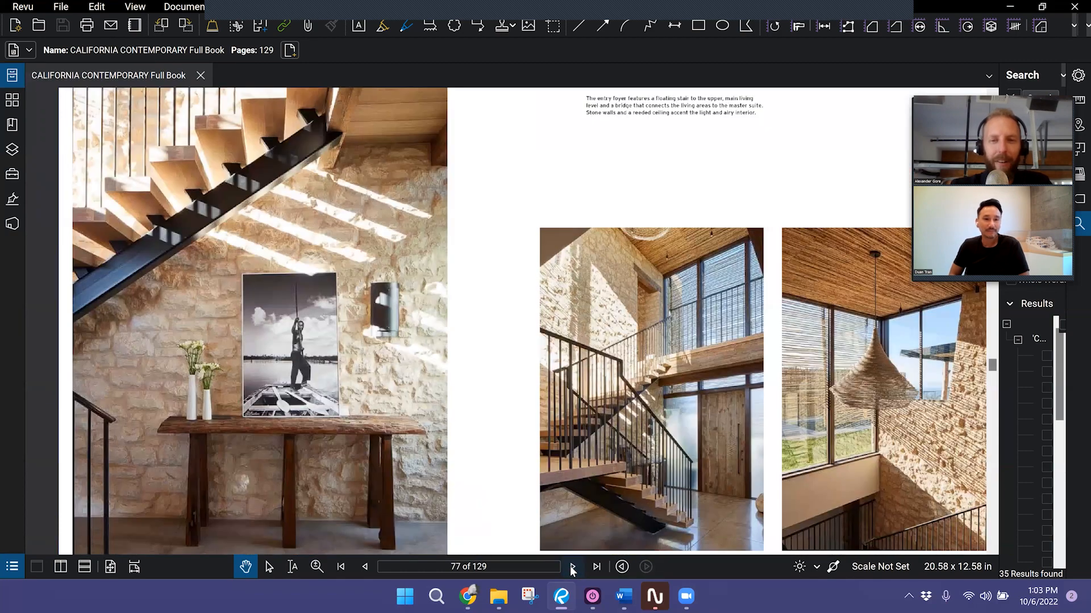
{"action": "left_click", "coordinate": [571, 567]}
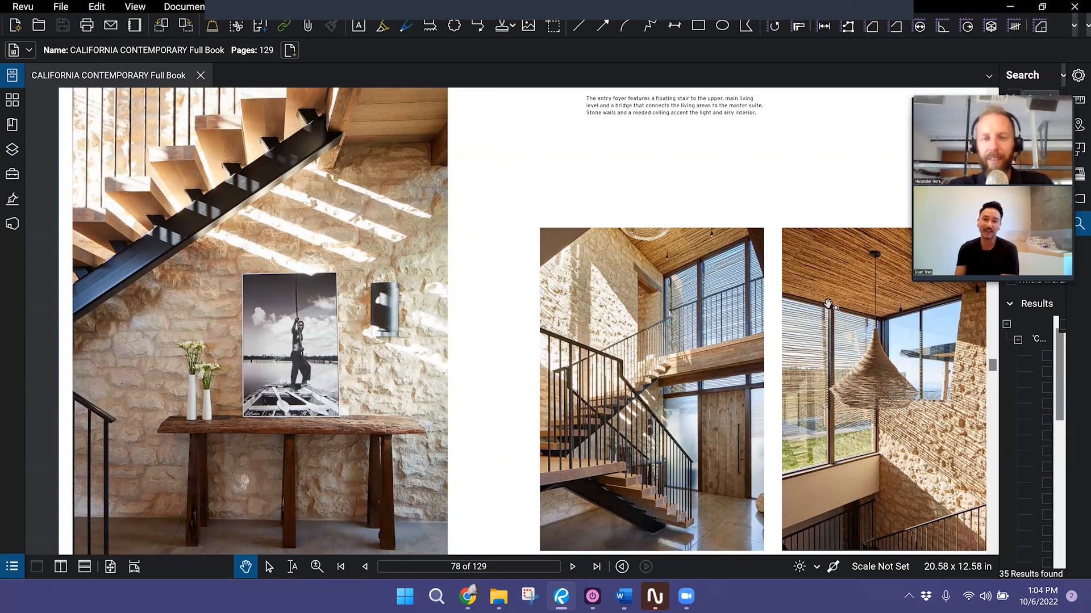
{"action": "mouse_move", "coordinate": [633, 487]}
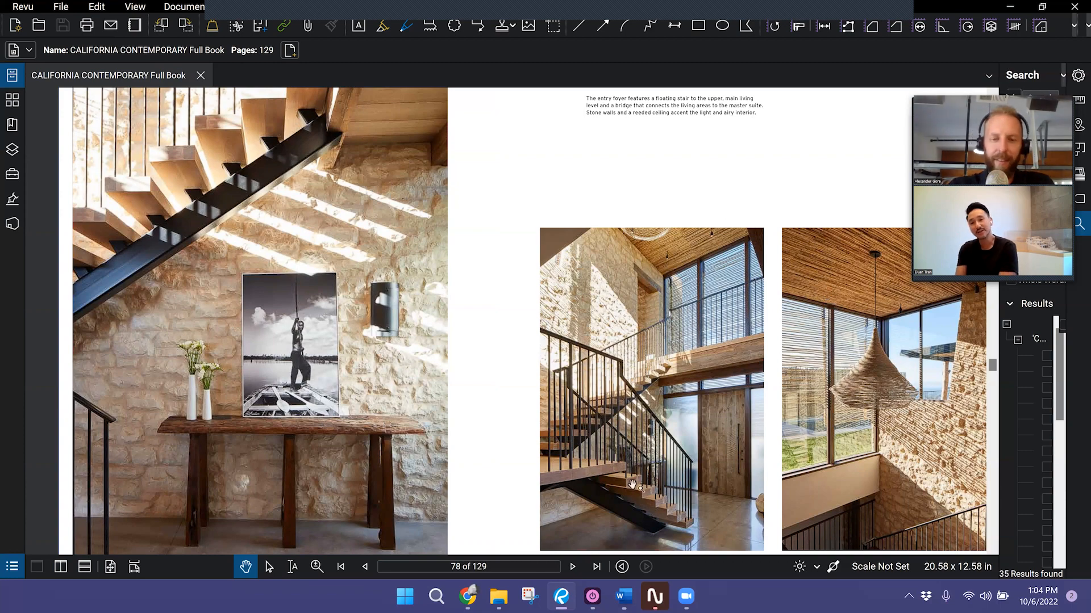
Advance to page 80, step back to page 79, then return to the page 80 pool terrace spread
{"action": "left_click", "coordinate": [572, 566]}
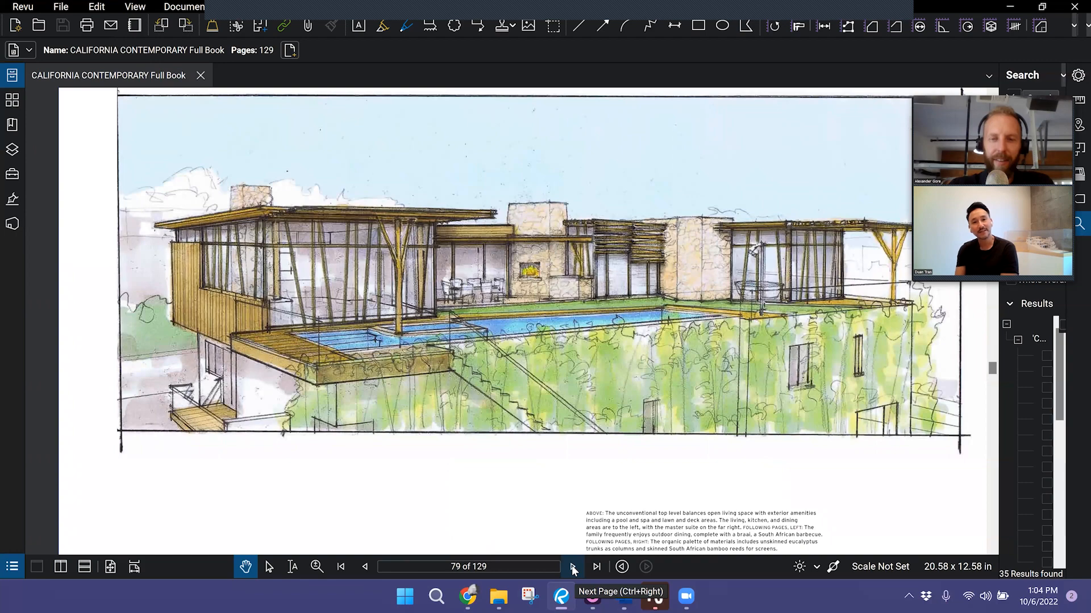
{"action": "left_click", "coordinate": [571, 567]}
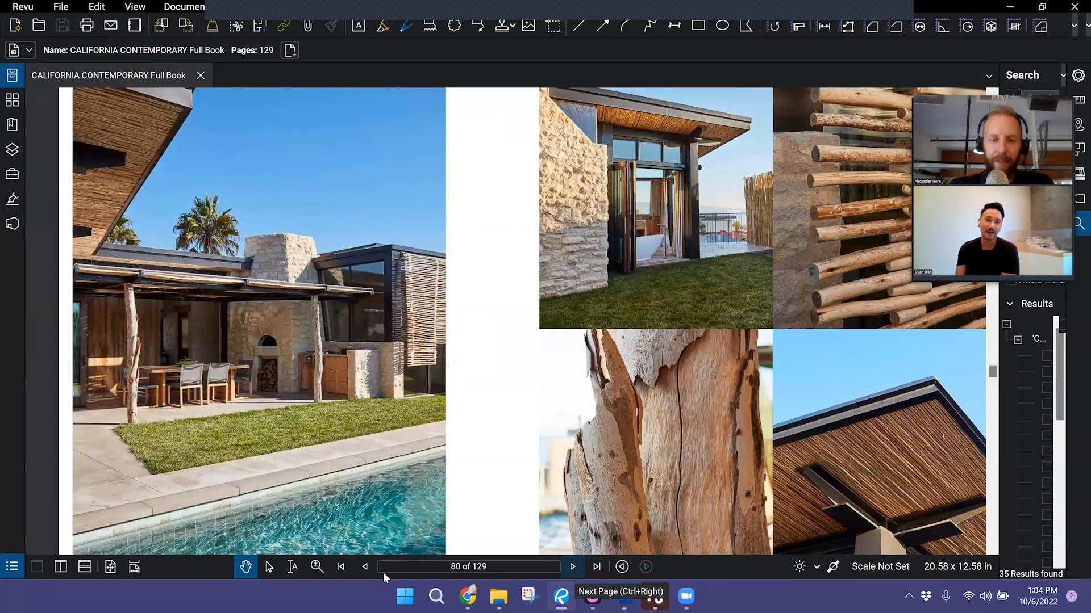
{"action": "left_click", "coordinate": [365, 567]}
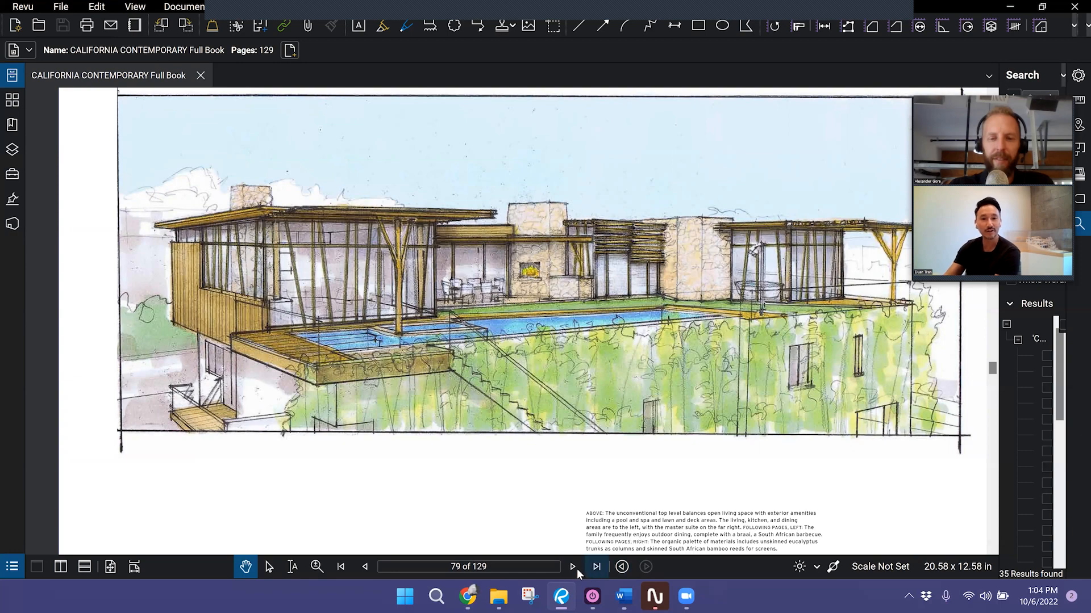
{"action": "mouse_move", "coordinate": [572, 567]}
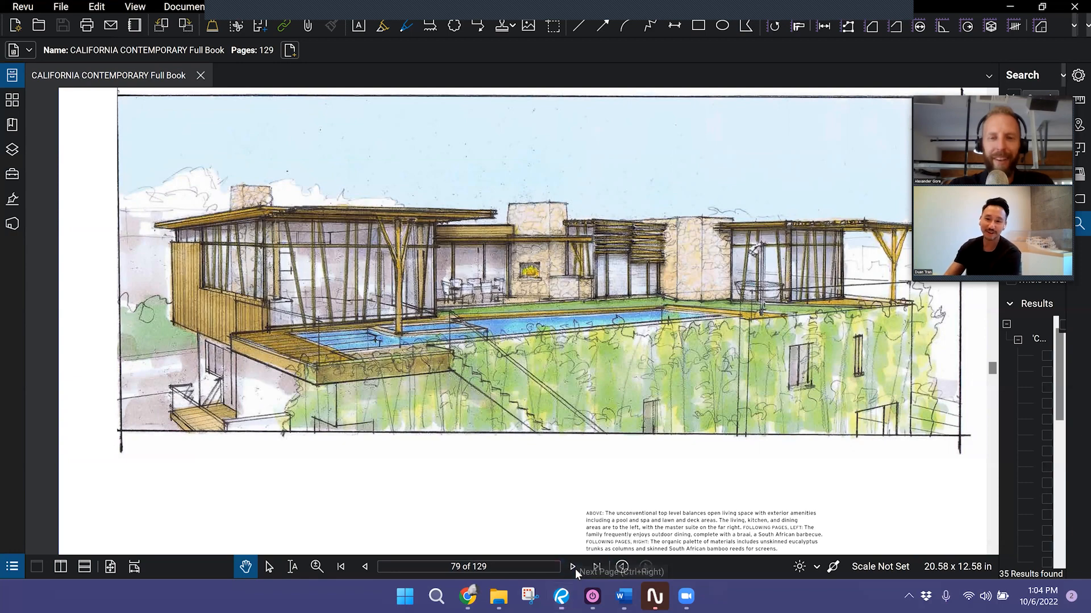
{"action": "left_click", "coordinate": [572, 566]}
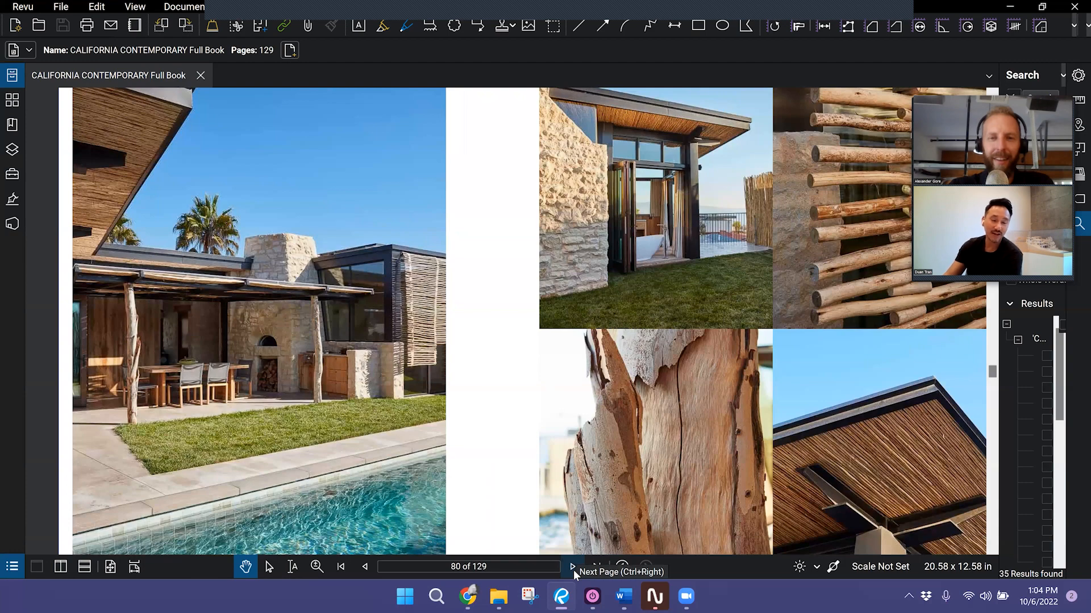
{"action": "mouse_move", "coordinate": [652, 456]}
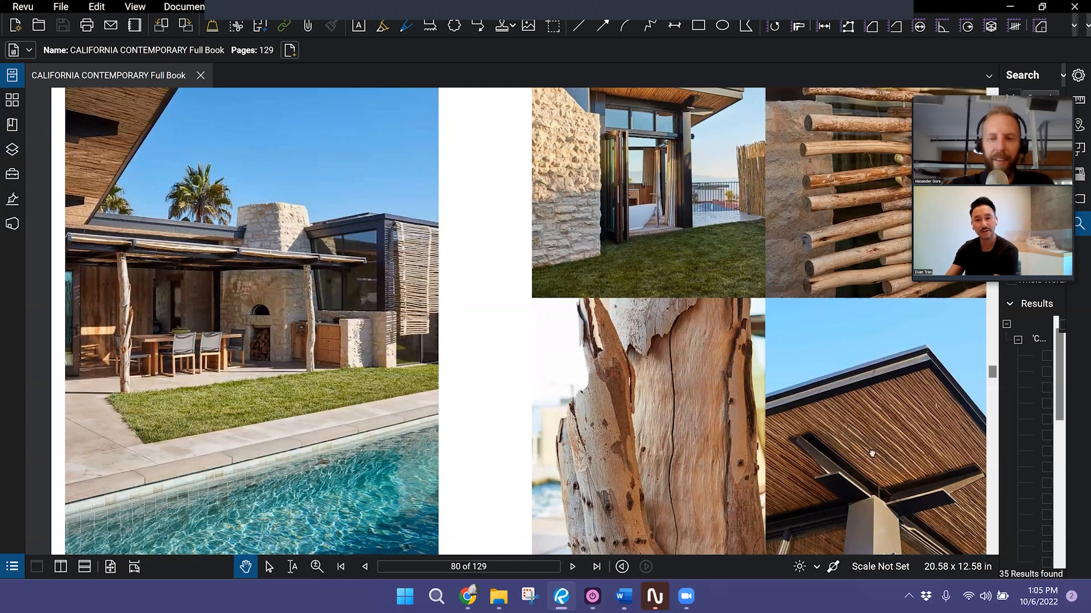
{"action": "scroll", "scroll_direction": "down", "scroll_amount": 3}
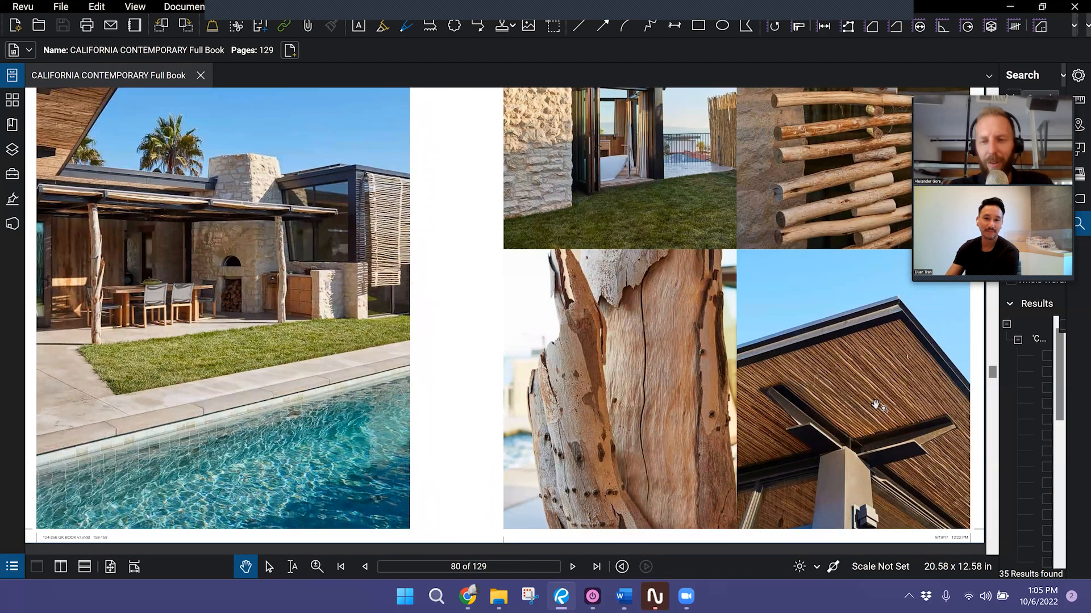
{"action": "mouse_move", "coordinate": [866, 429]}
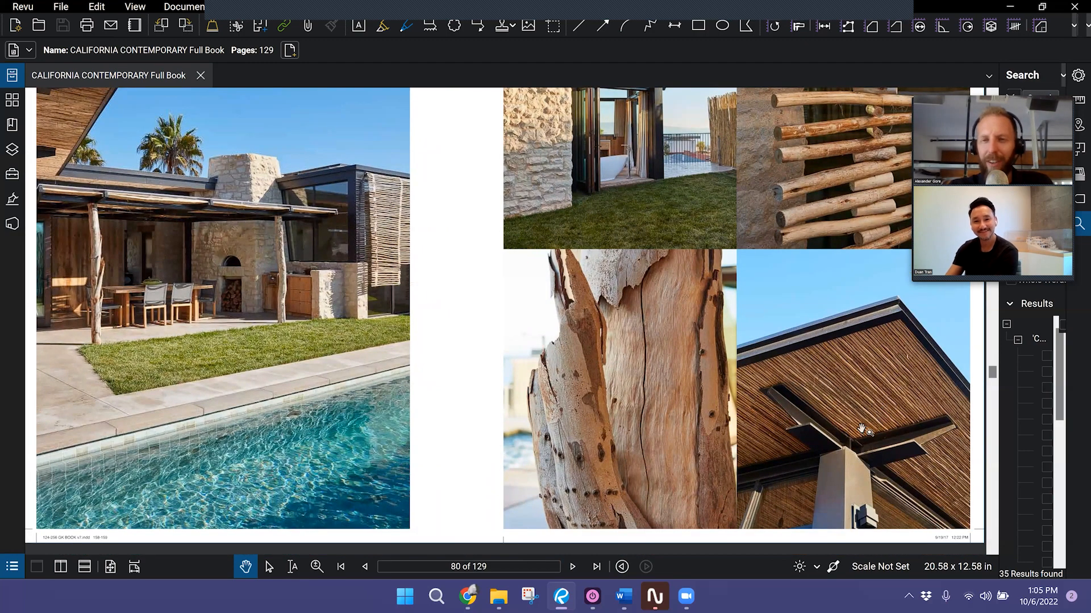
{"action": "mouse_move", "coordinate": [869, 430]}
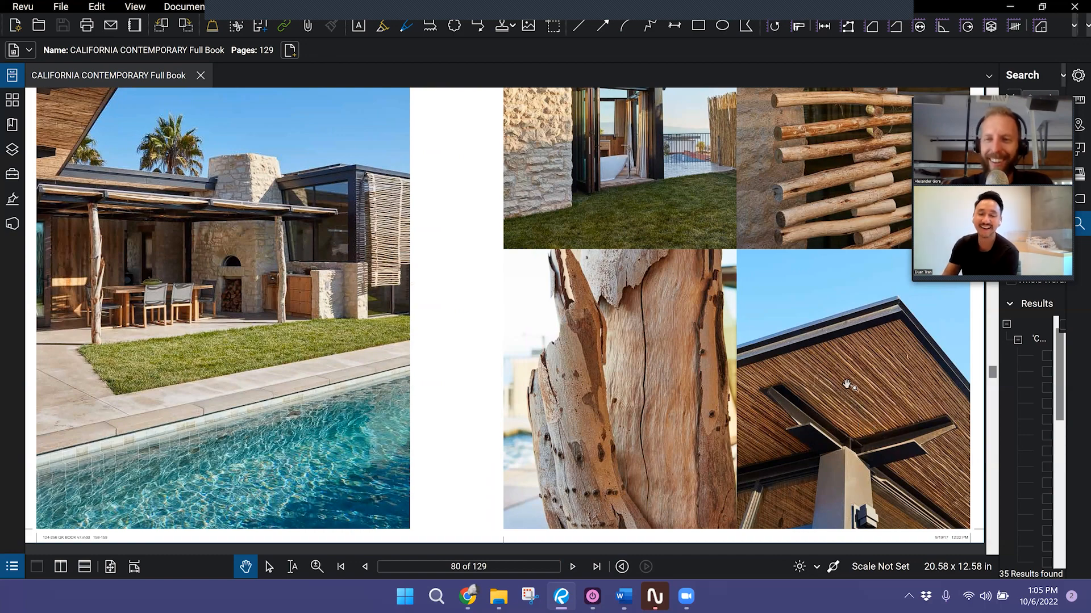
{"action": "mouse_move", "coordinate": [875, 389]}
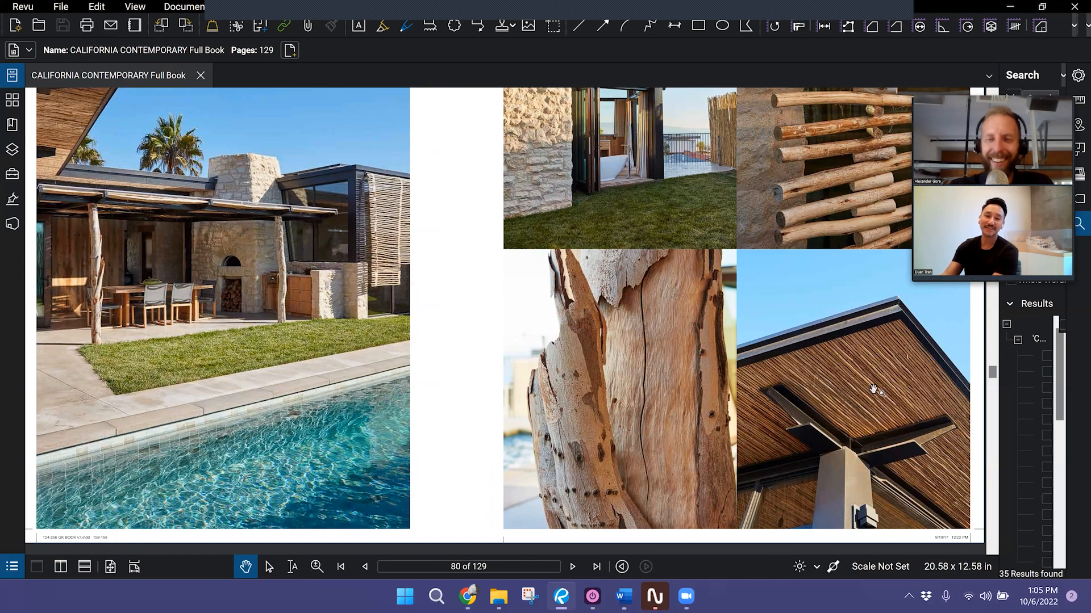
{"action": "mouse_move", "coordinate": [876, 395]}
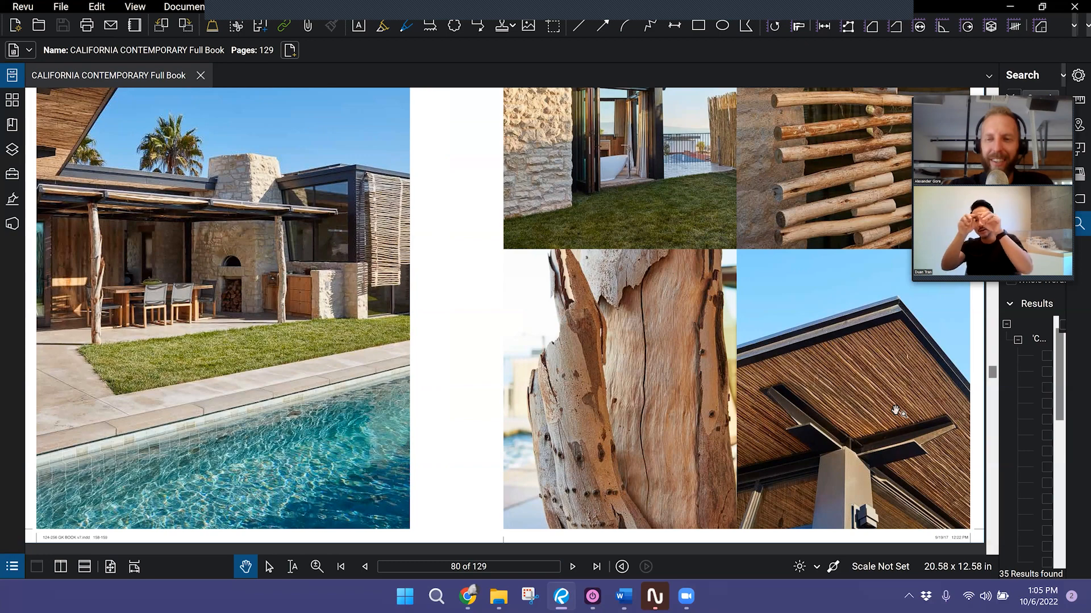
{"action": "mouse_move", "coordinate": [893, 389]}
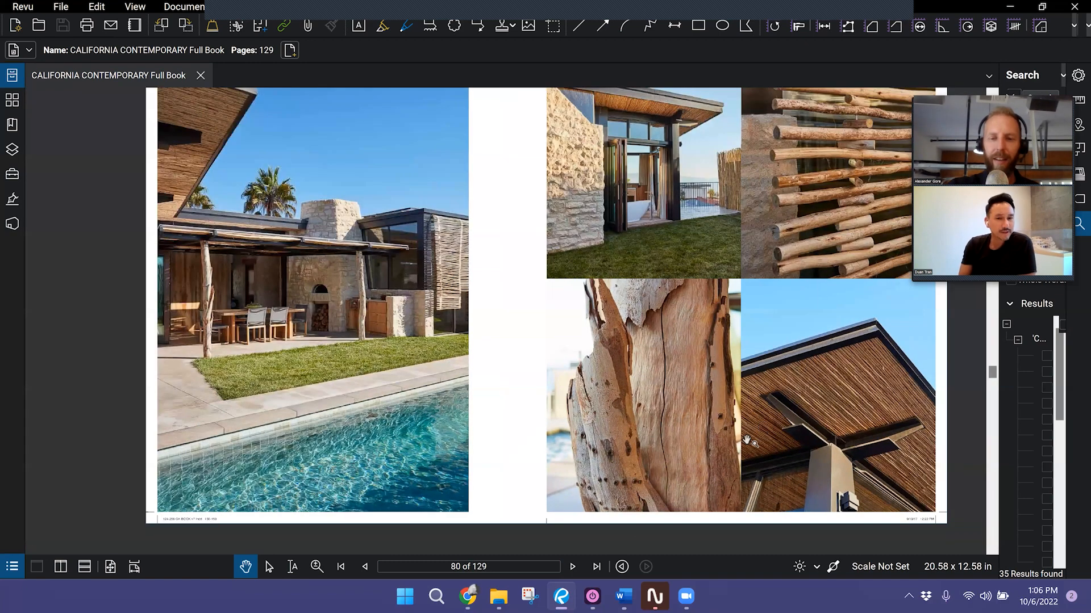
Page forward through the bedroom spread to page 84, the House of the Hill opener
{"action": "left_click", "coordinate": [571, 566]}
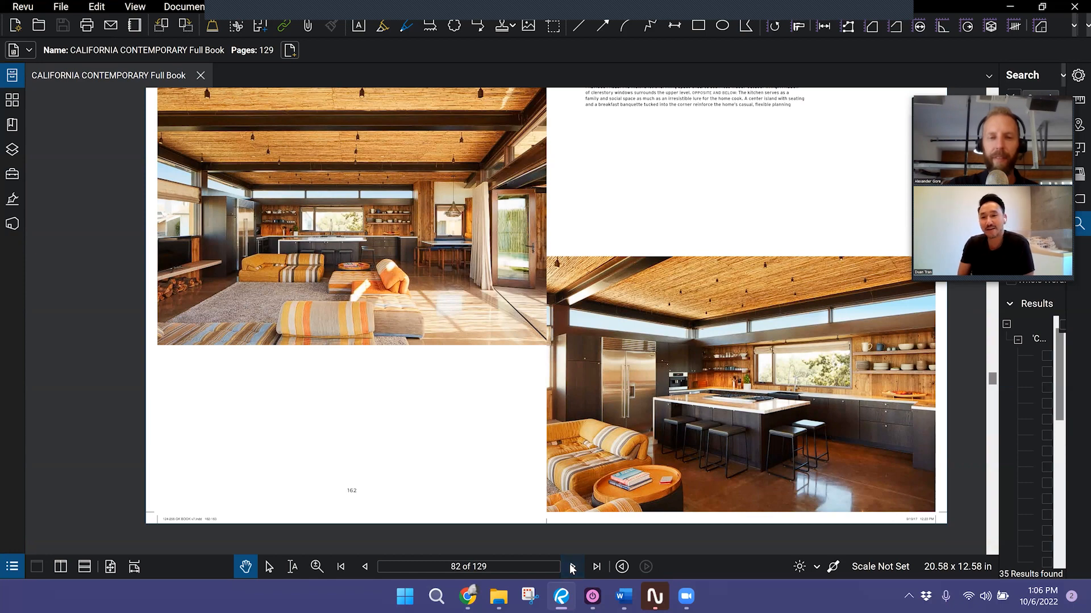
{"action": "left_click", "coordinate": [573, 567]}
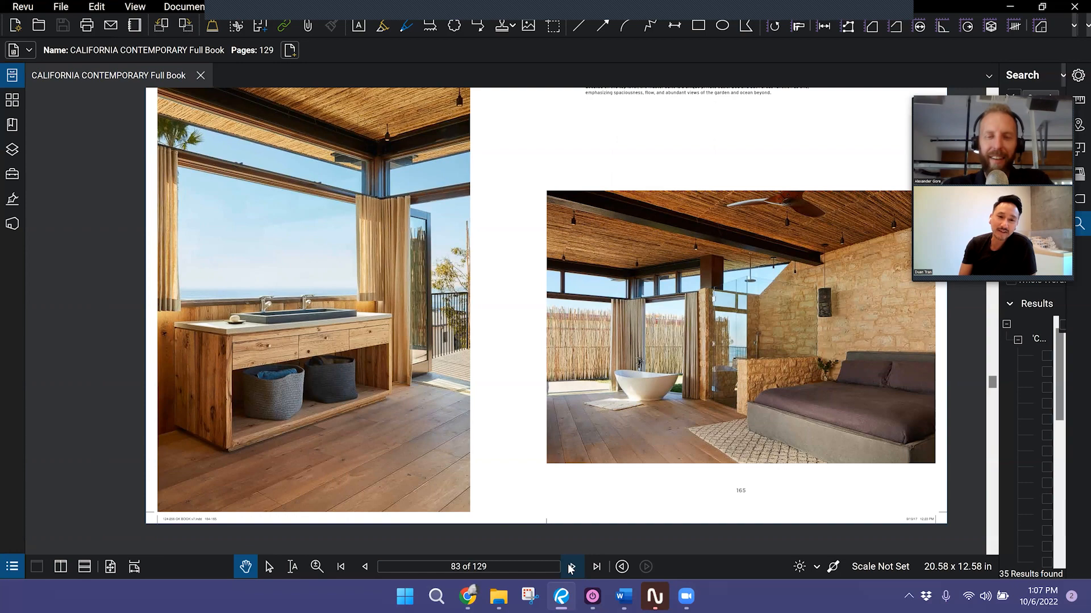
{"action": "left_click", "coordinate": [595, 566]}
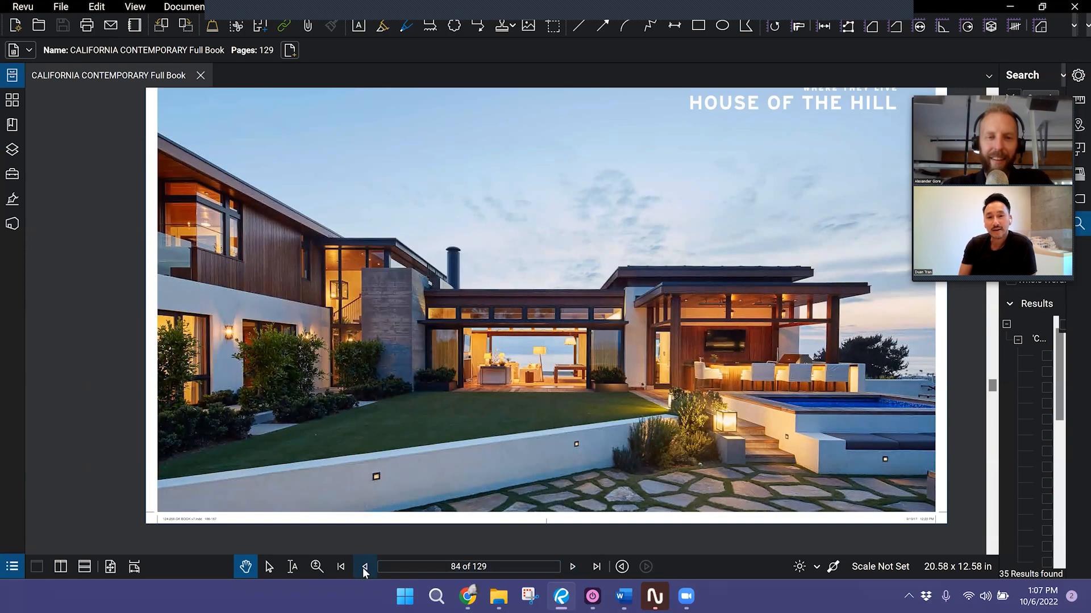
Go back to page 83, the master suite spread, and dismiss the Toggl Track reminder
{"action": "left_click", "coordinate": [365, 566]}
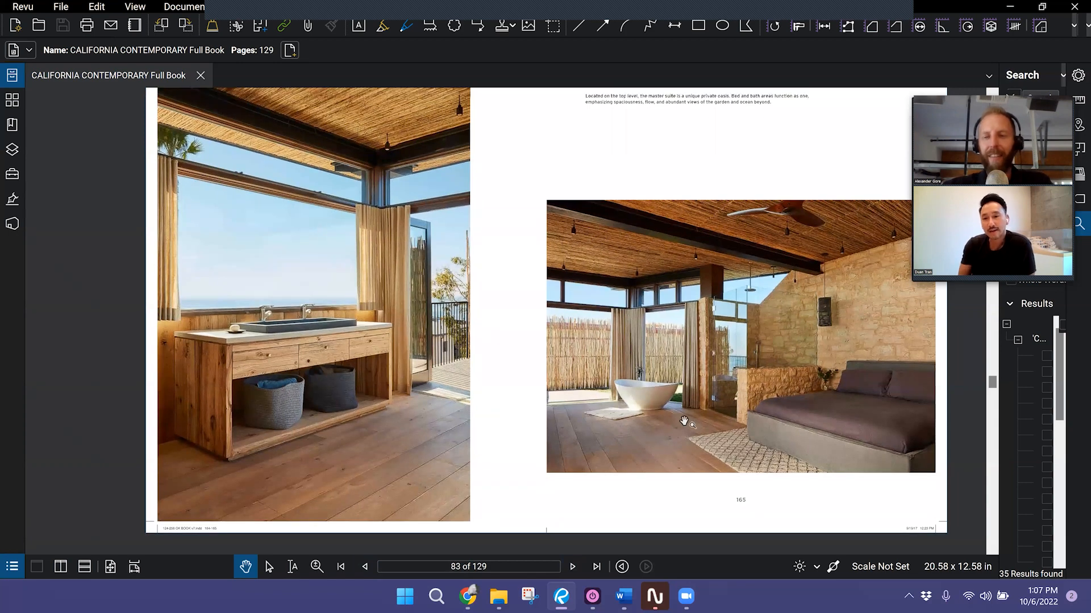
{"action": "scroll", "scroll_direction": "up", "scroll_amount": 3}
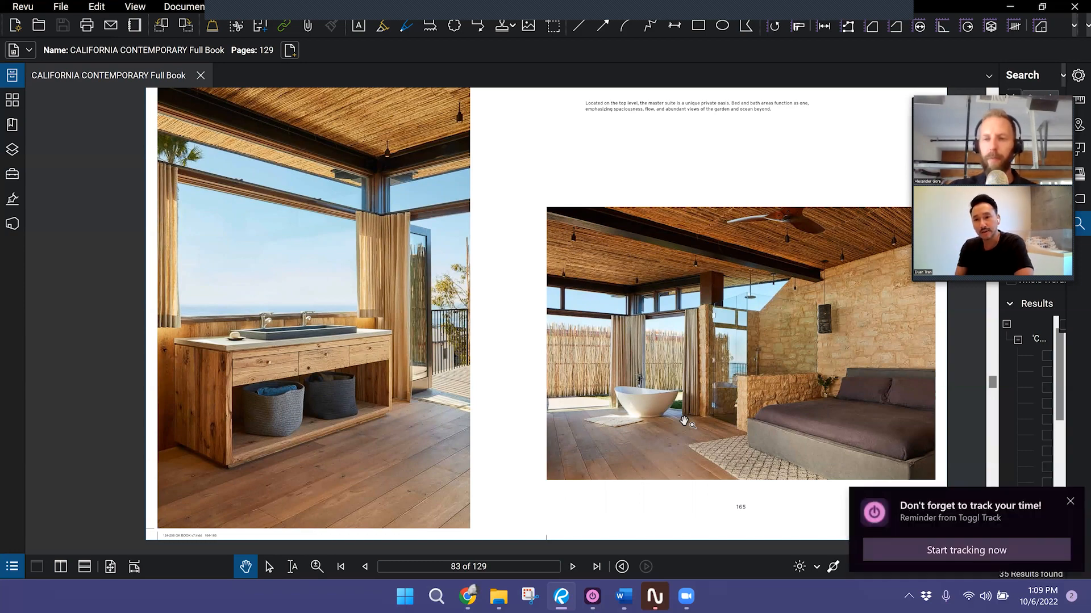
{"action": "left_click", "coordinate": [1070, 501]}
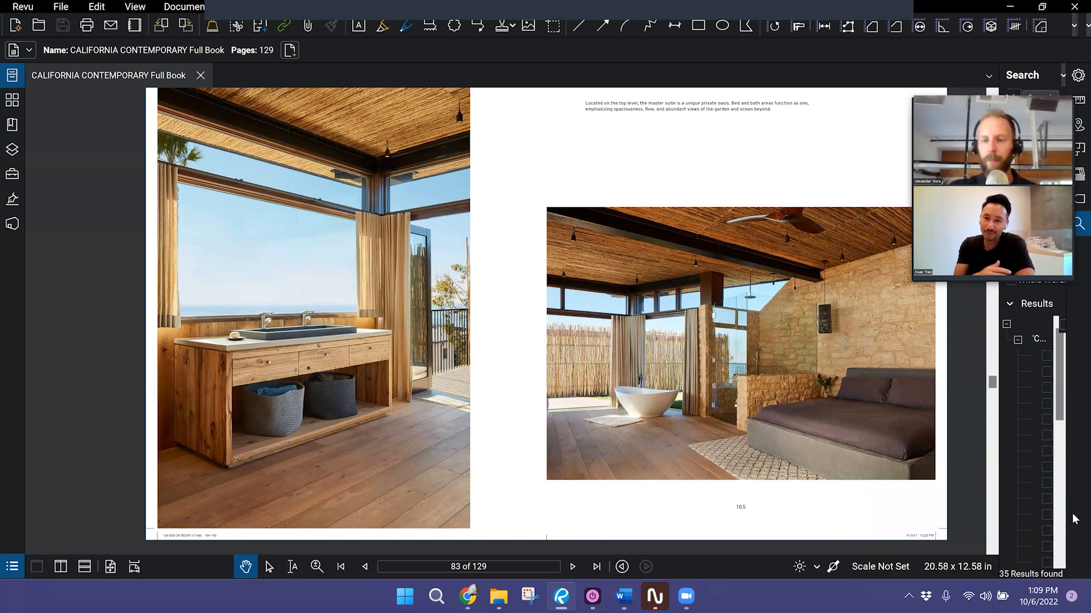